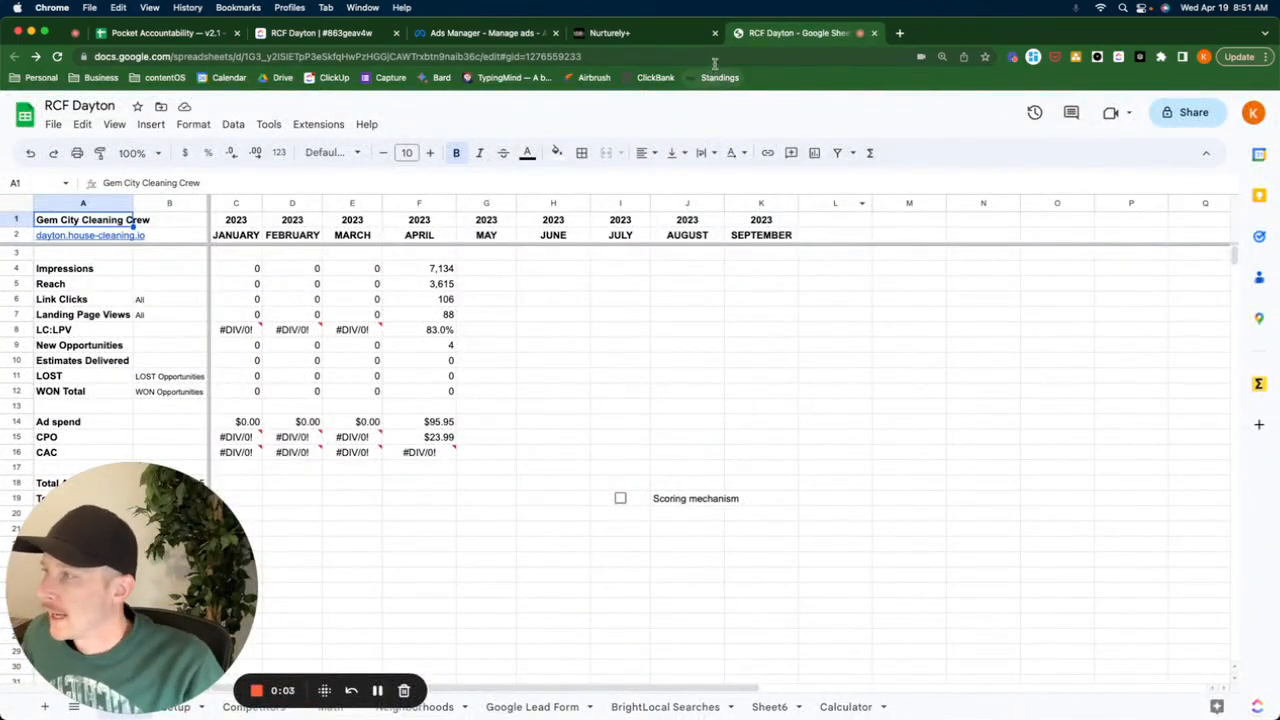
pyautogui.moveTo(608, 311)
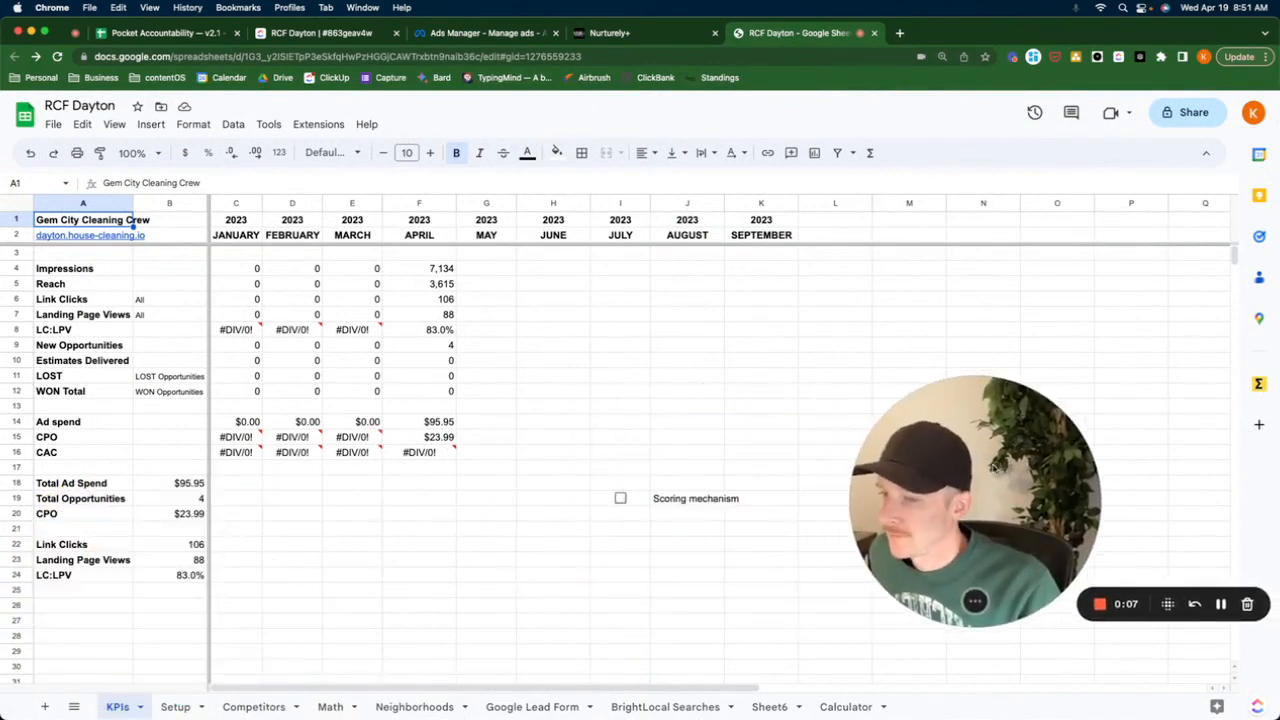
# Step: Bring up the Facebook Ads Manager campaigns overview showing April results
pyautogui.click(483, 33)
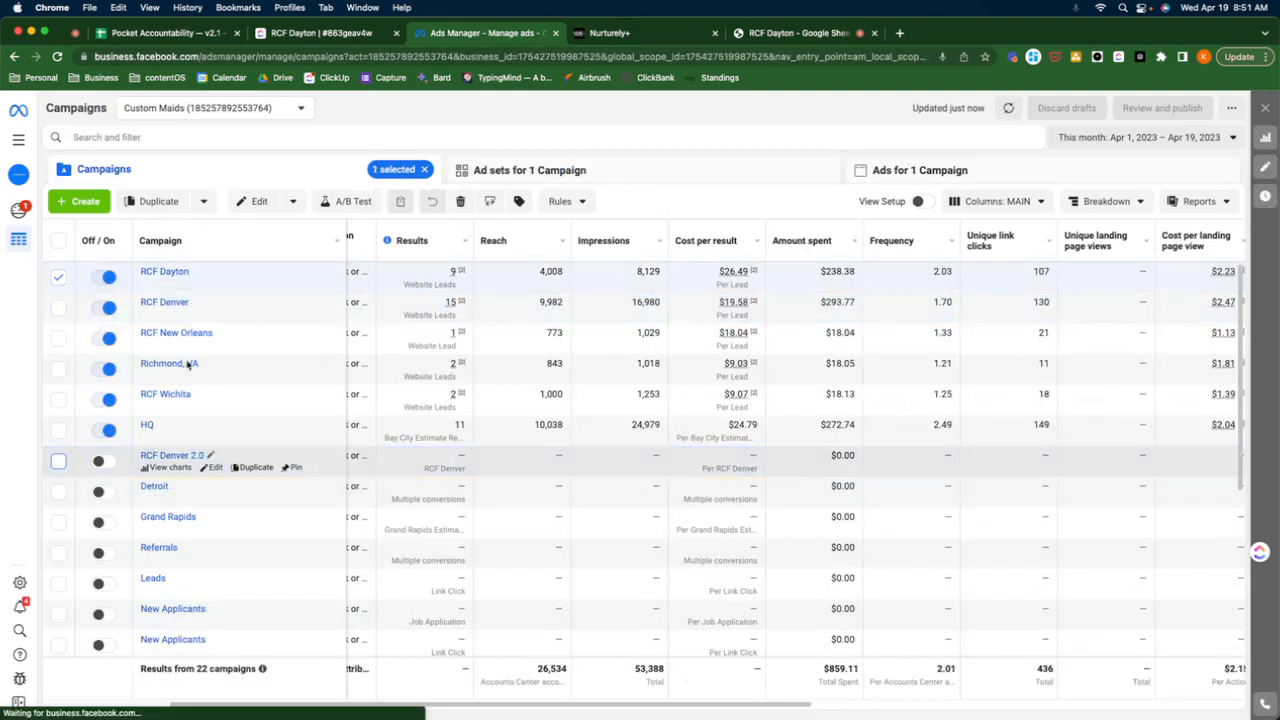
# Step: Open the RCF Dayton ad sets and copy the $238.38 spend into F14
pyautogui.click(531, 169)
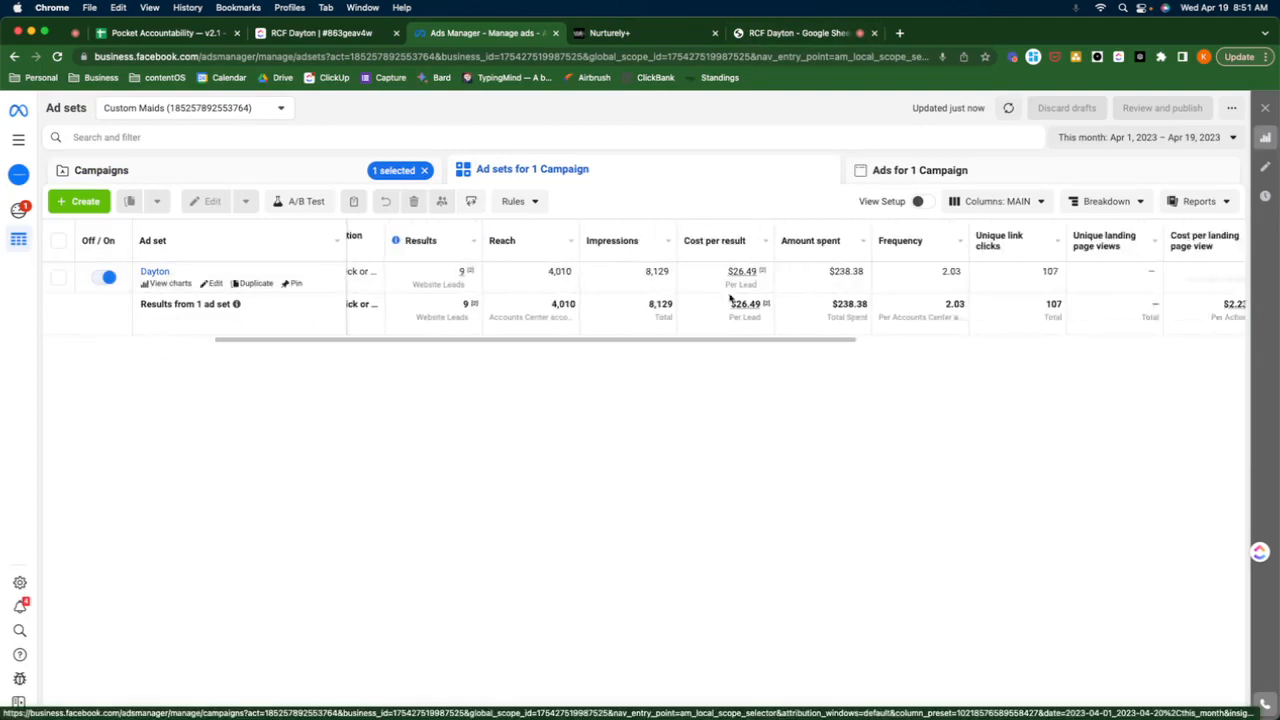
pyautogui.click(610, 33)
pyautogui.write('238.38')
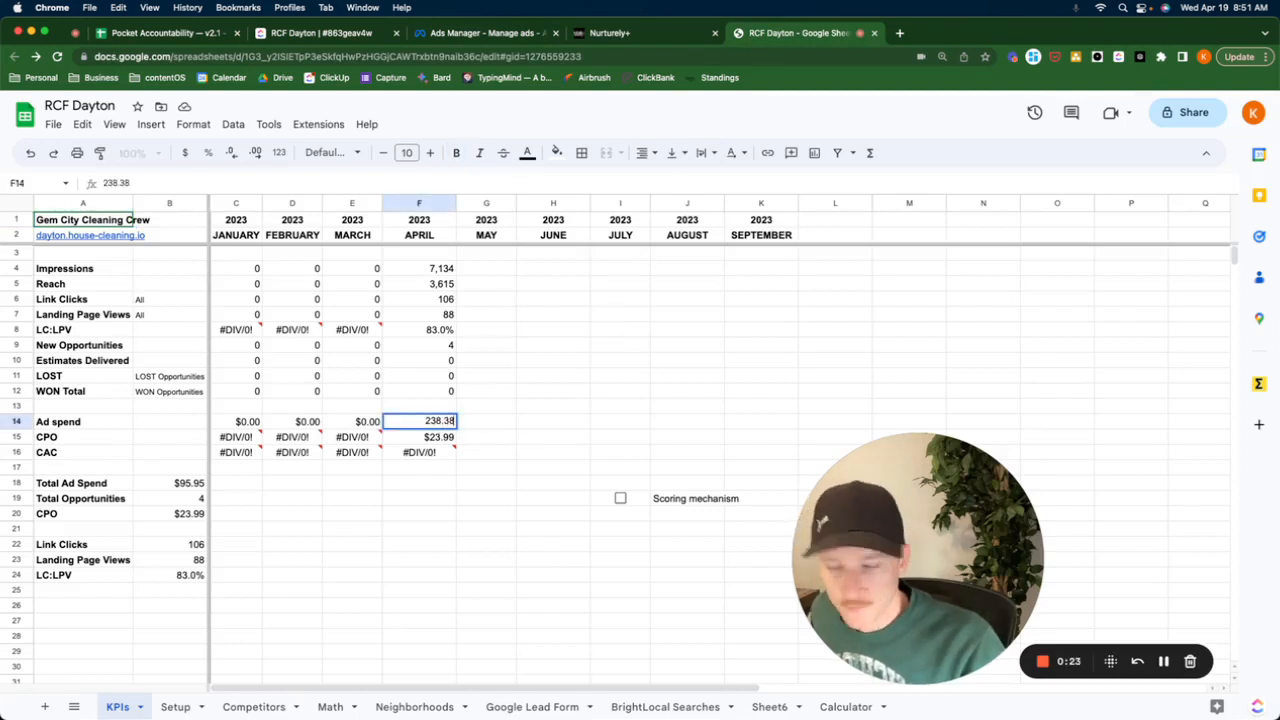
pyautogui.click(645, 33)
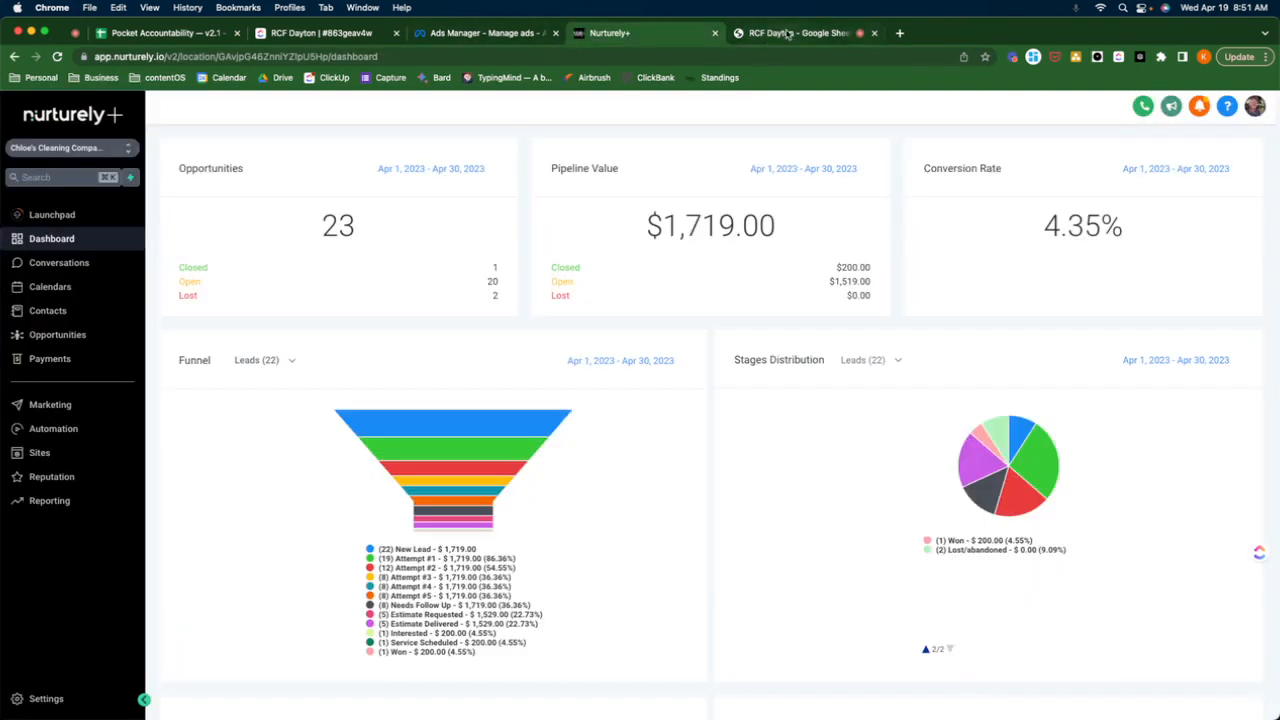
pyautogui.click(483, 33)
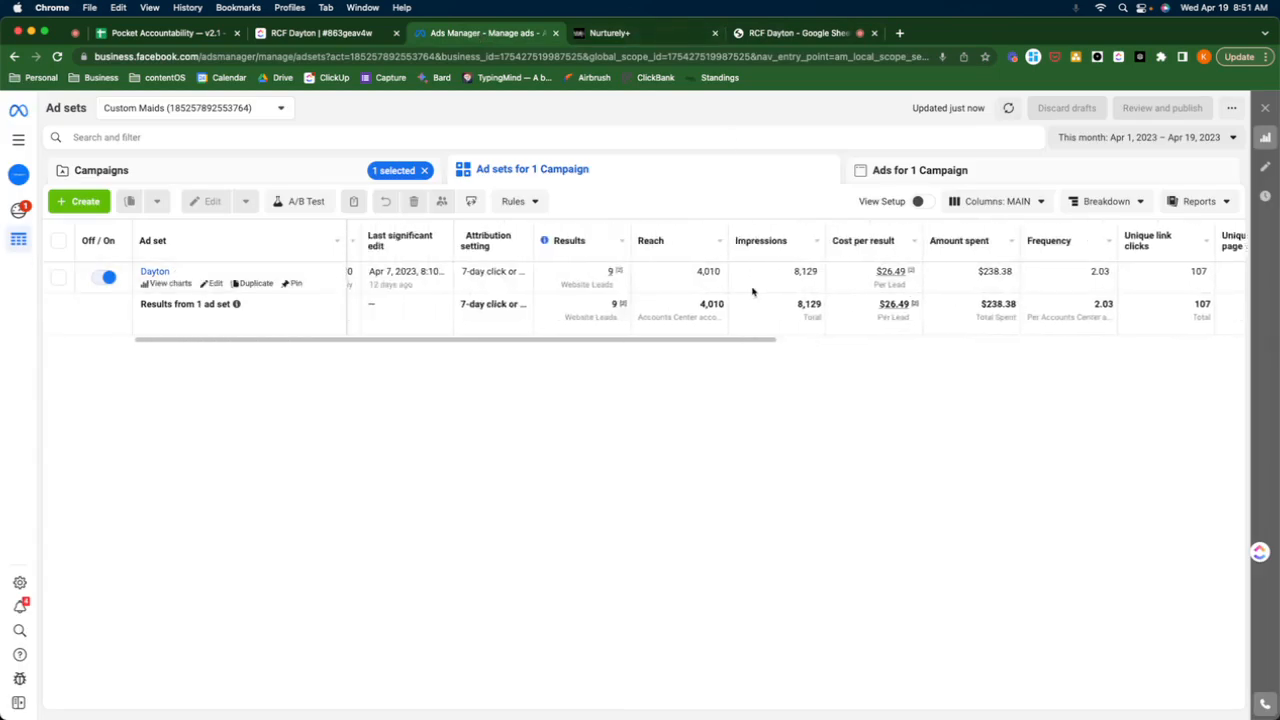
# Step: Show Performance and Clicks columns; record 8,129 impressions and 4,010 reach for April
pyautogui.click(795, 33)
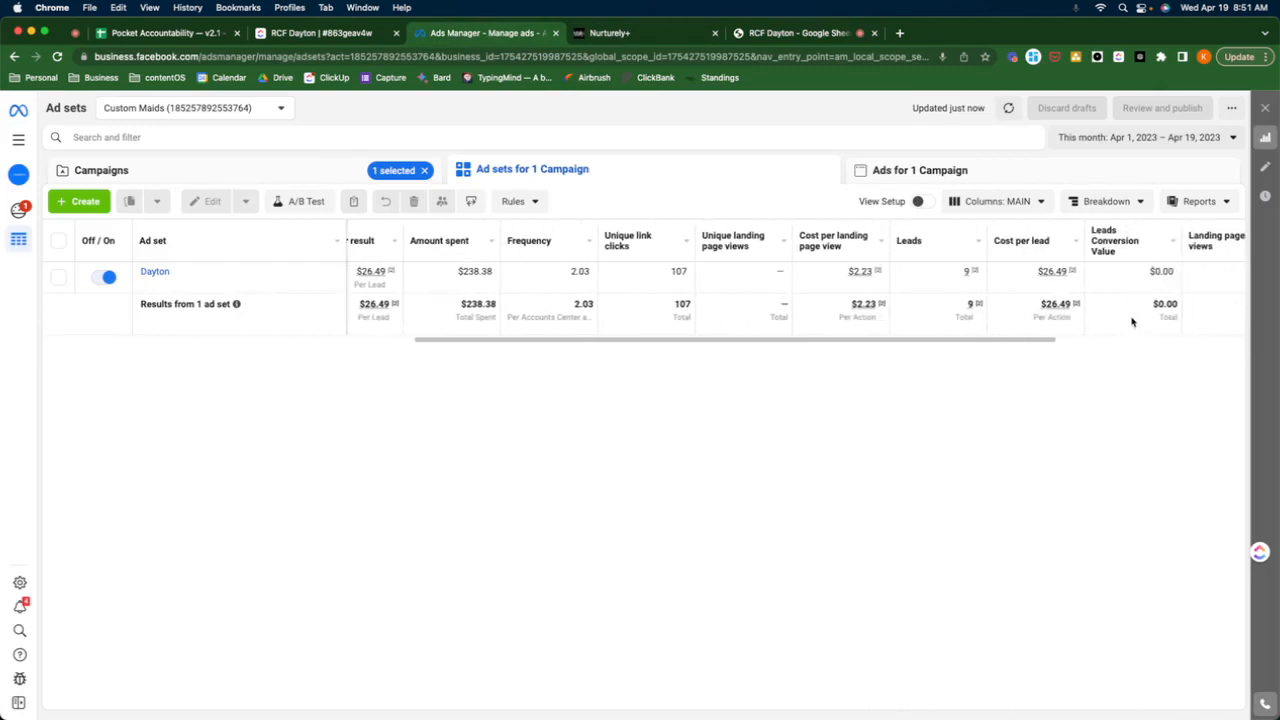
pyautogui.moveTo(619, 326)
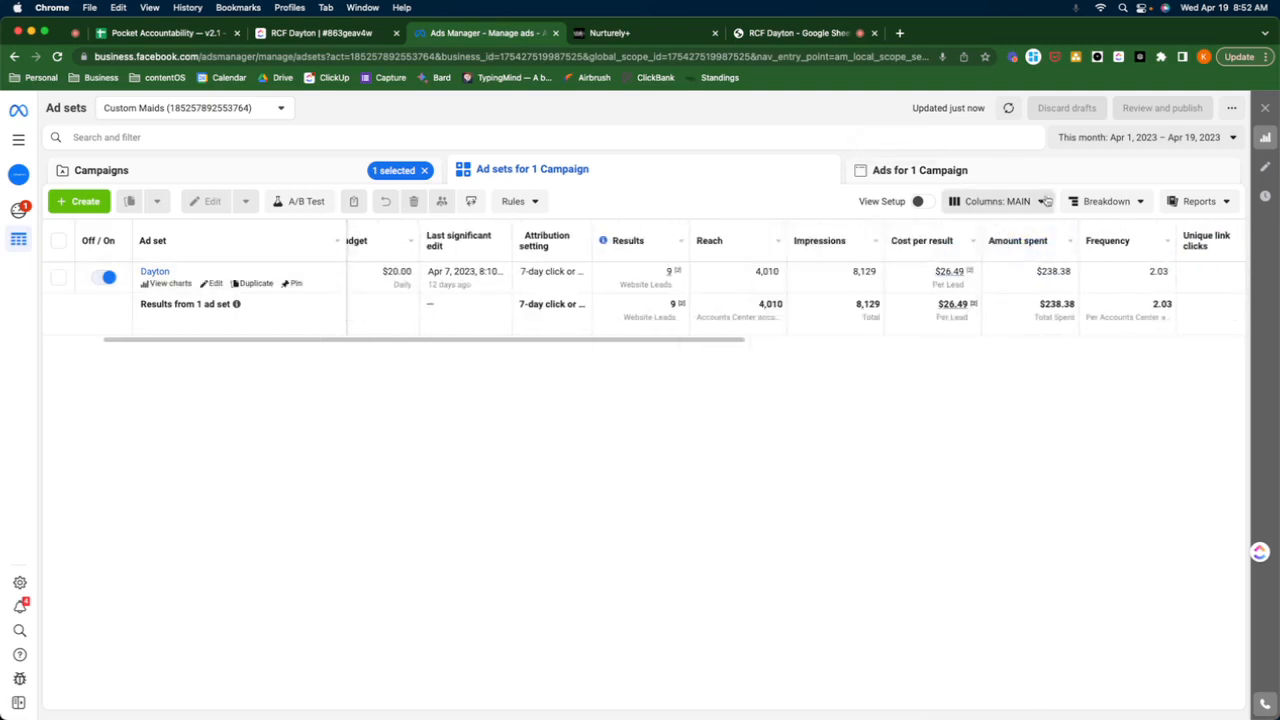
pyautogui.click(996, 201)
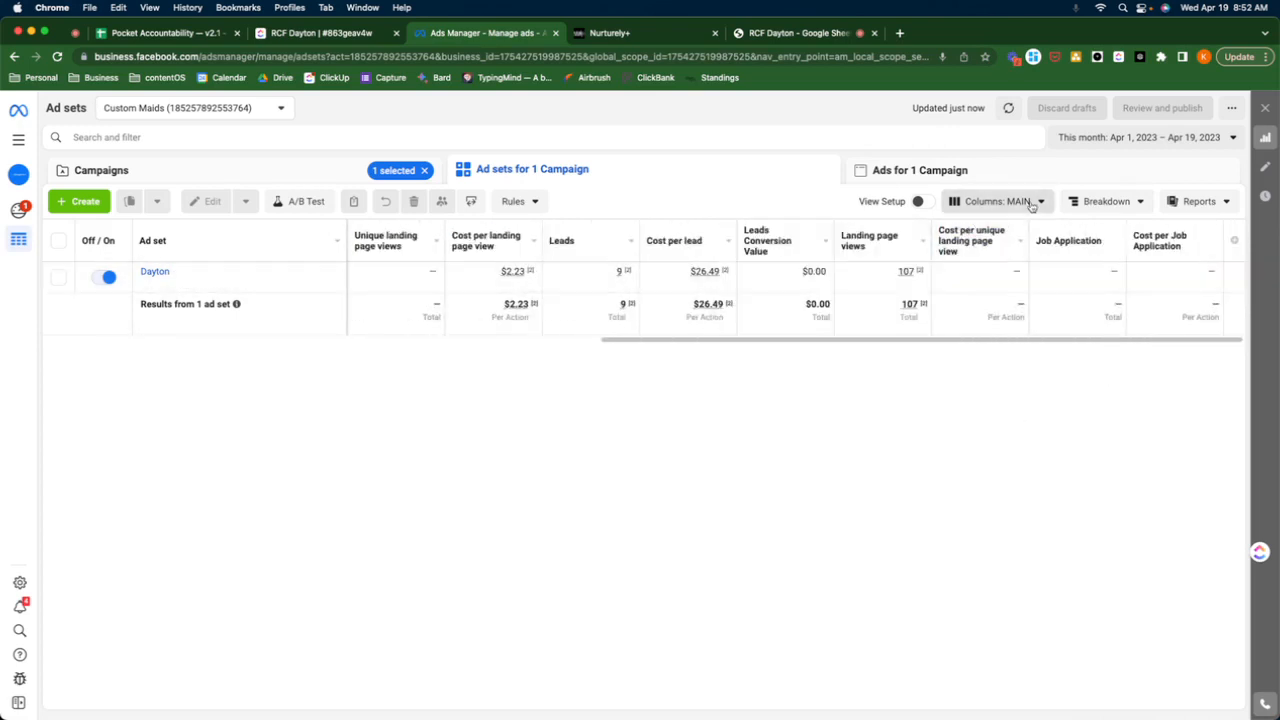
pyautogui.click(997, 201)
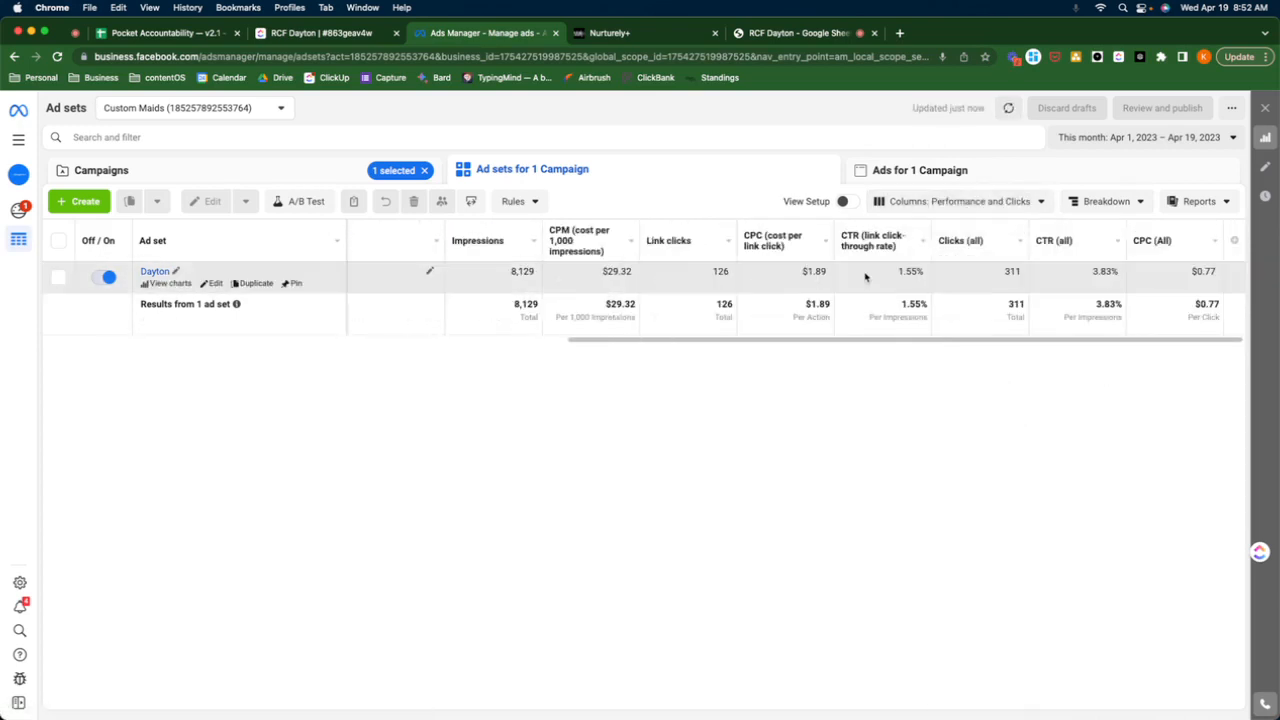
pyautogui.moveTo(873, 240)
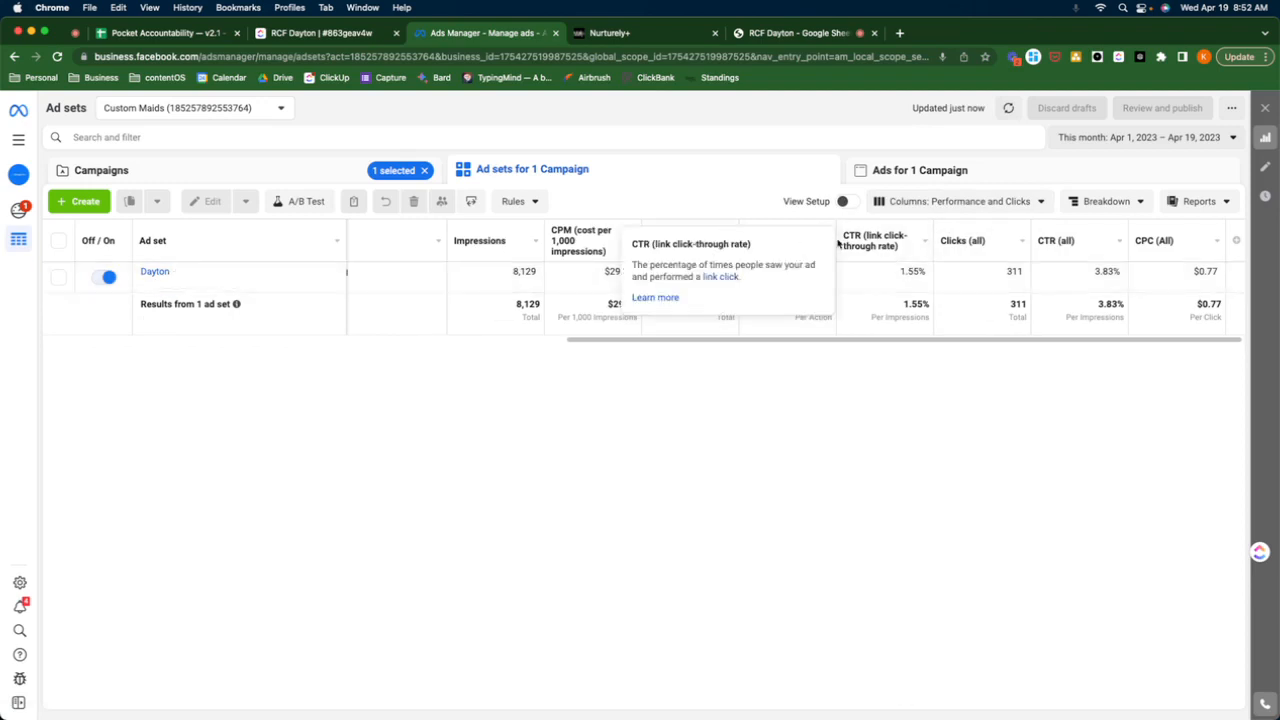
pyautogui.click(800, 33)
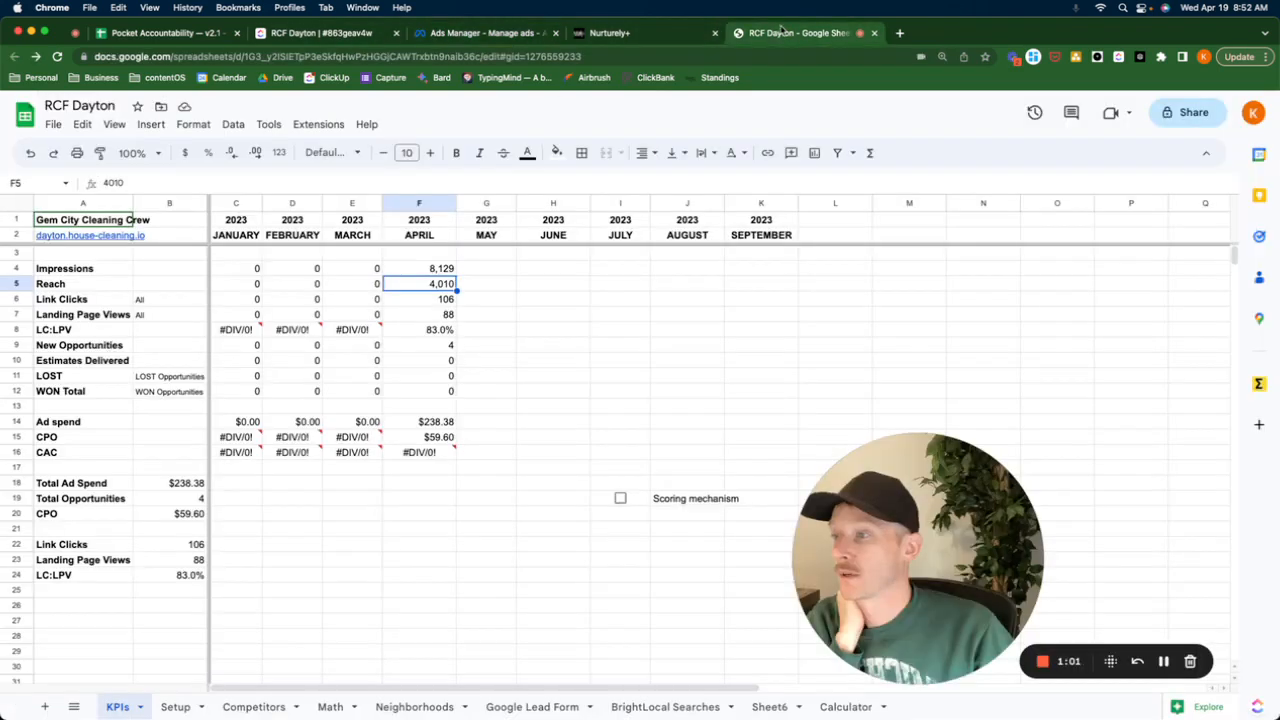
# Step: Enter 127 as April's link clicks in cell F6
pyautogui.click(418, 299)
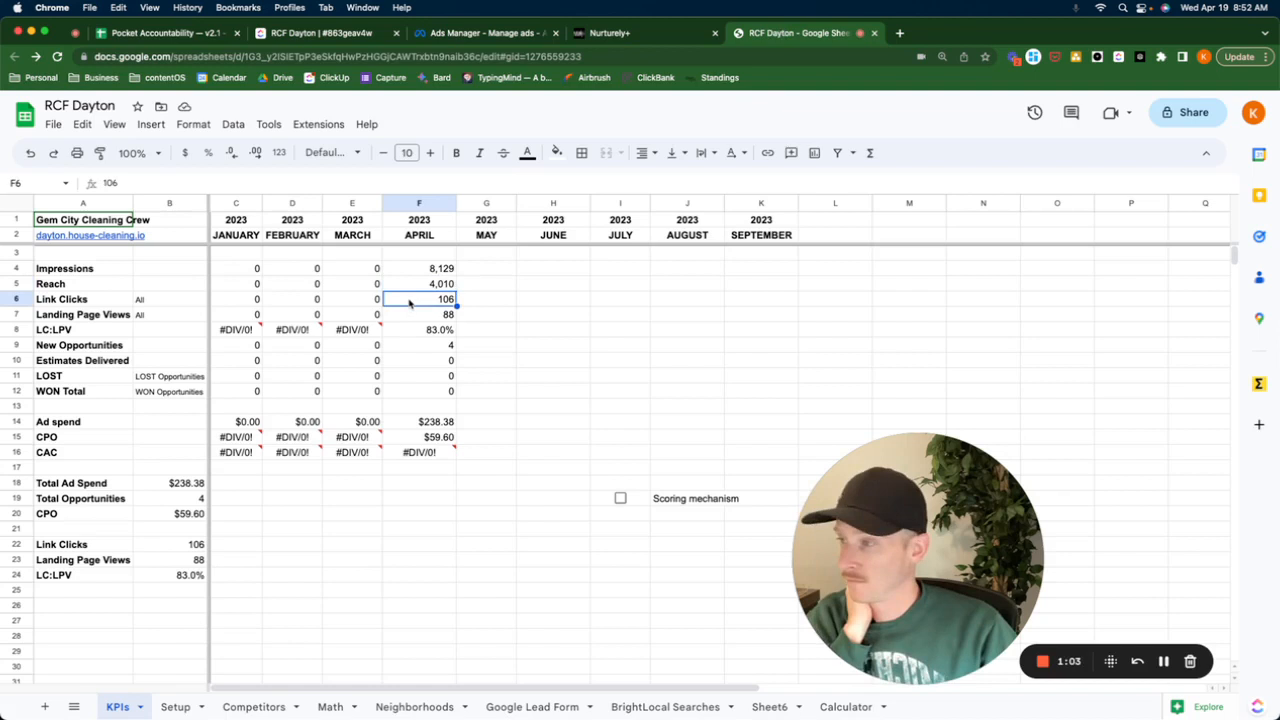
pyautogui.write('127')
pyautogui.click(420, 314)
pyautogui.write('107')
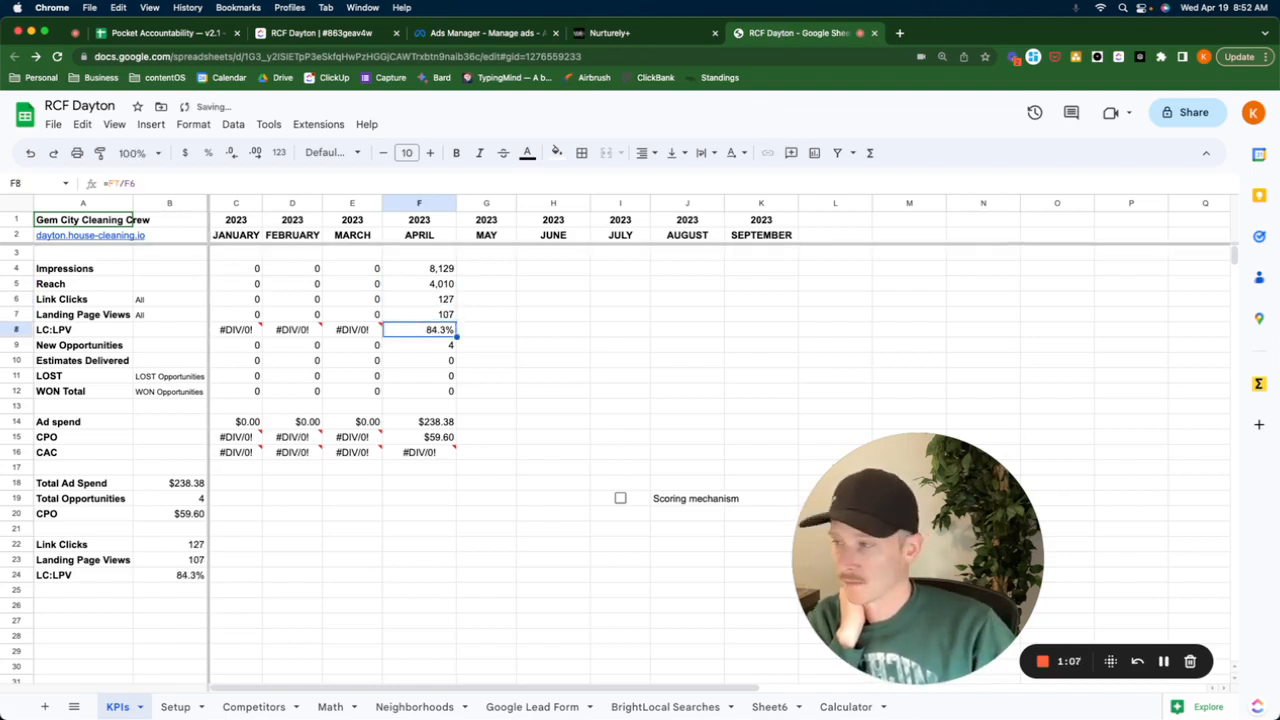
pyautogui.click(610, 33)
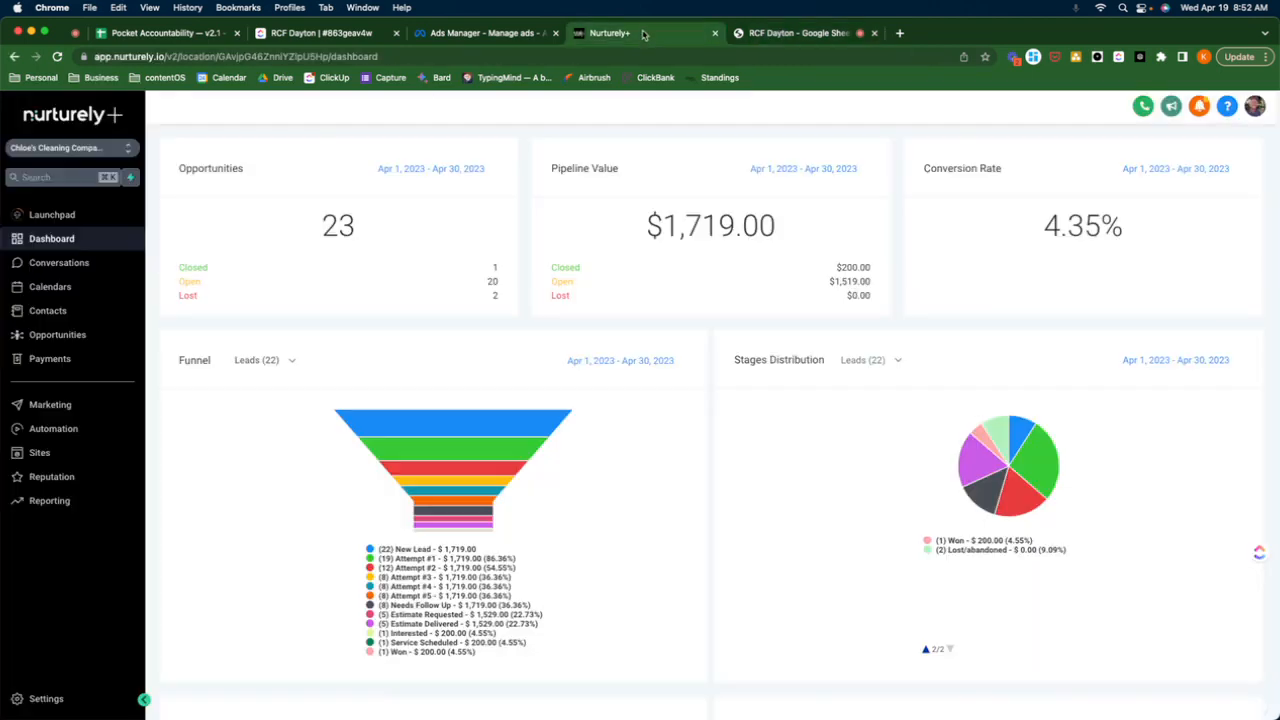
pyautogui.moveTo(85, 155)
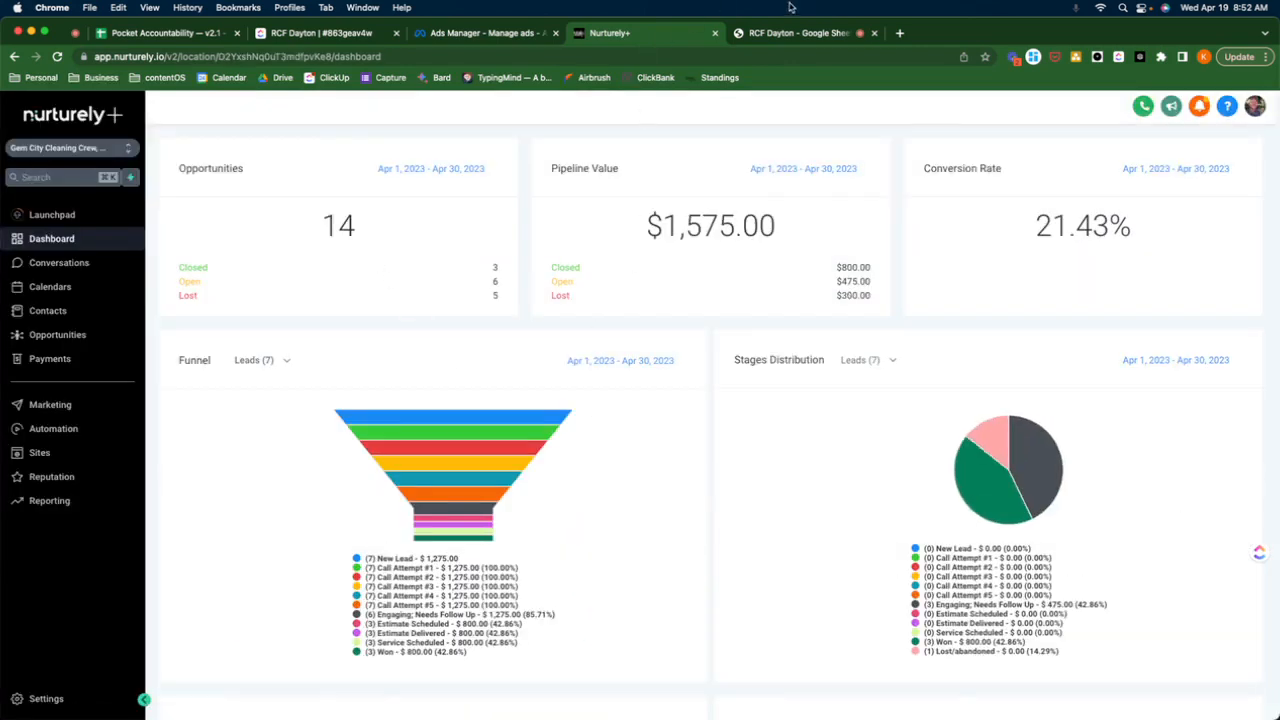
pyautogui.moveTo(1010, 460)
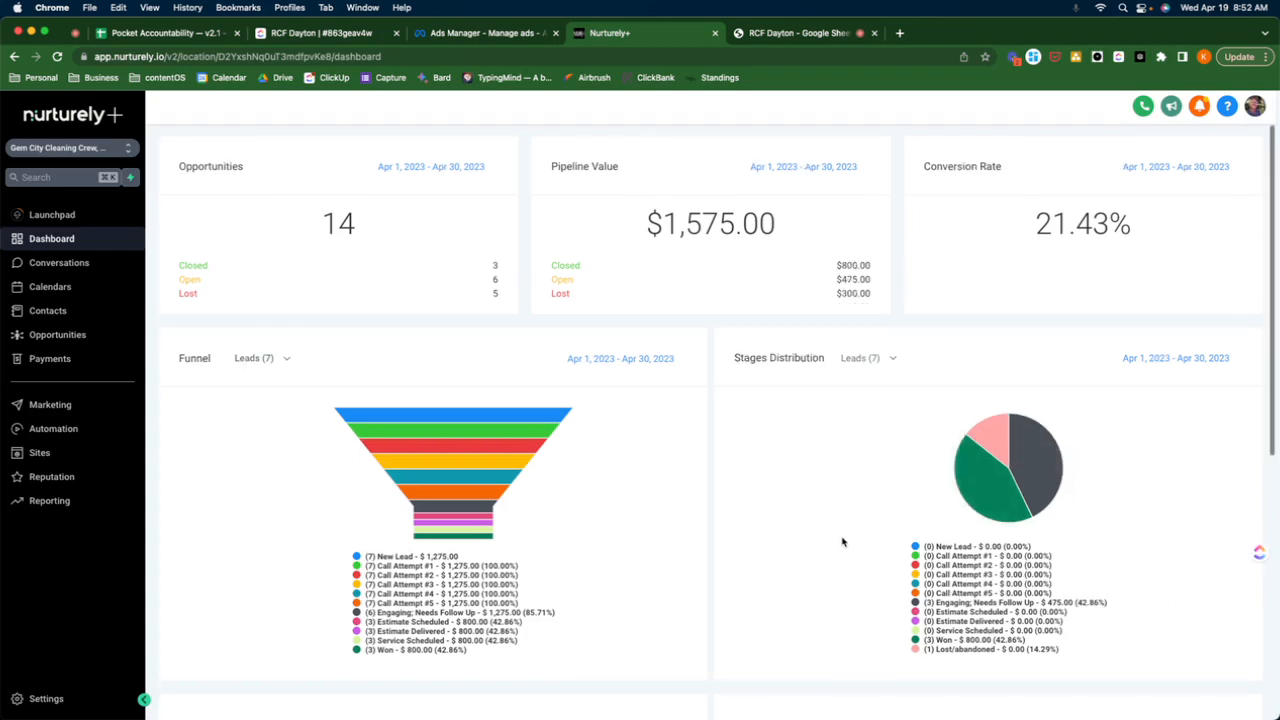
pyautogui.moveTo(671, 270)
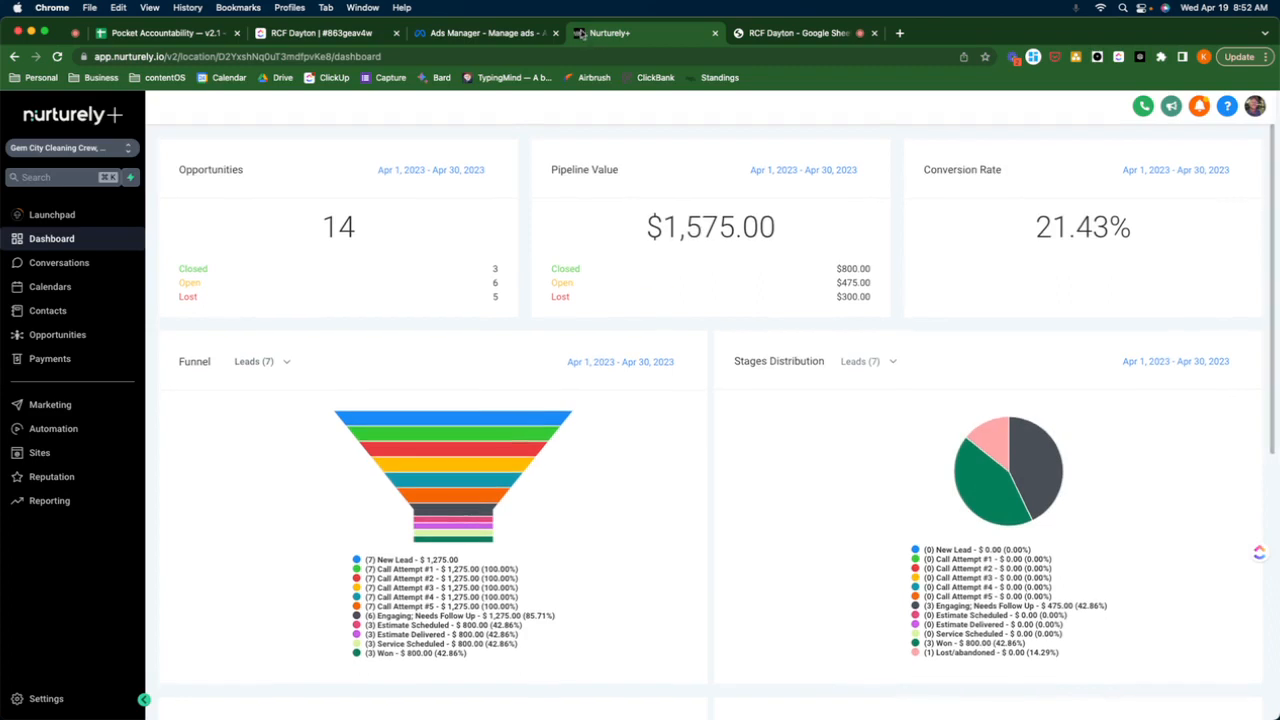
# Step: Return to the KPIs sheet after reading Gem City's 14 opportunities, 3 won
pyautogui.click(795, 33)
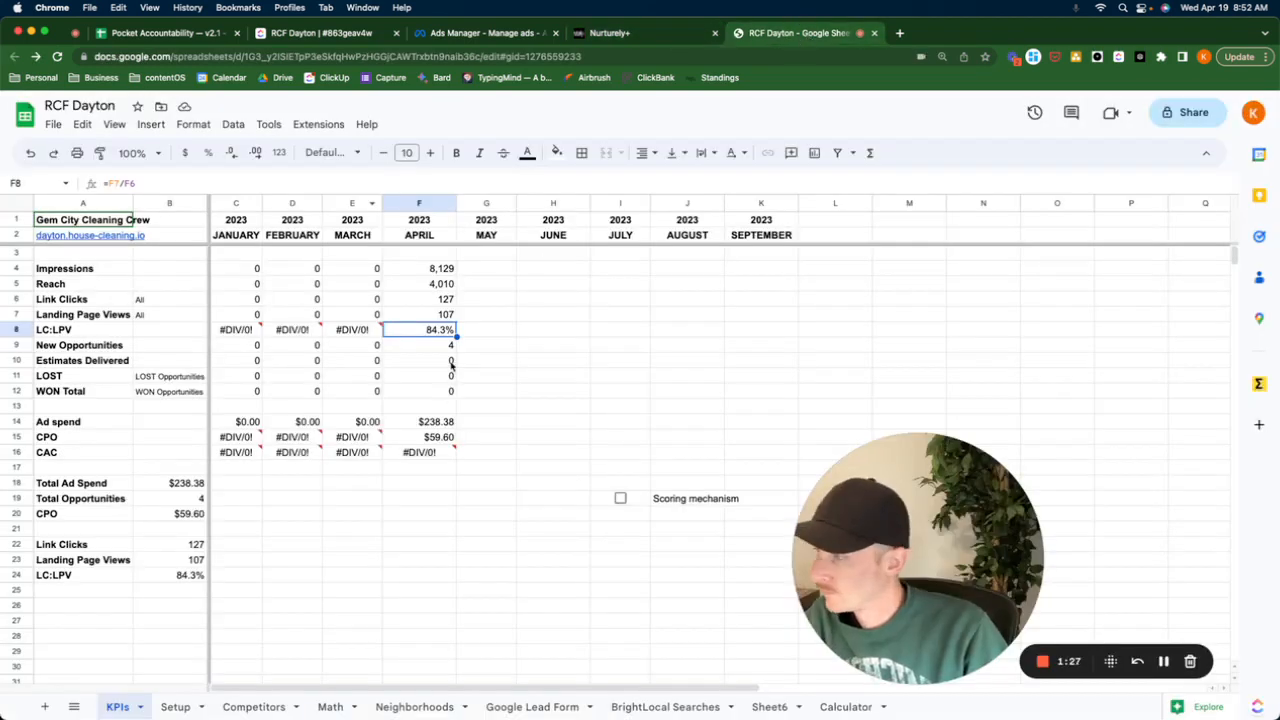
# Step: Record 3 as April's WON total in cell F12
pyautogui.click(418, 391)
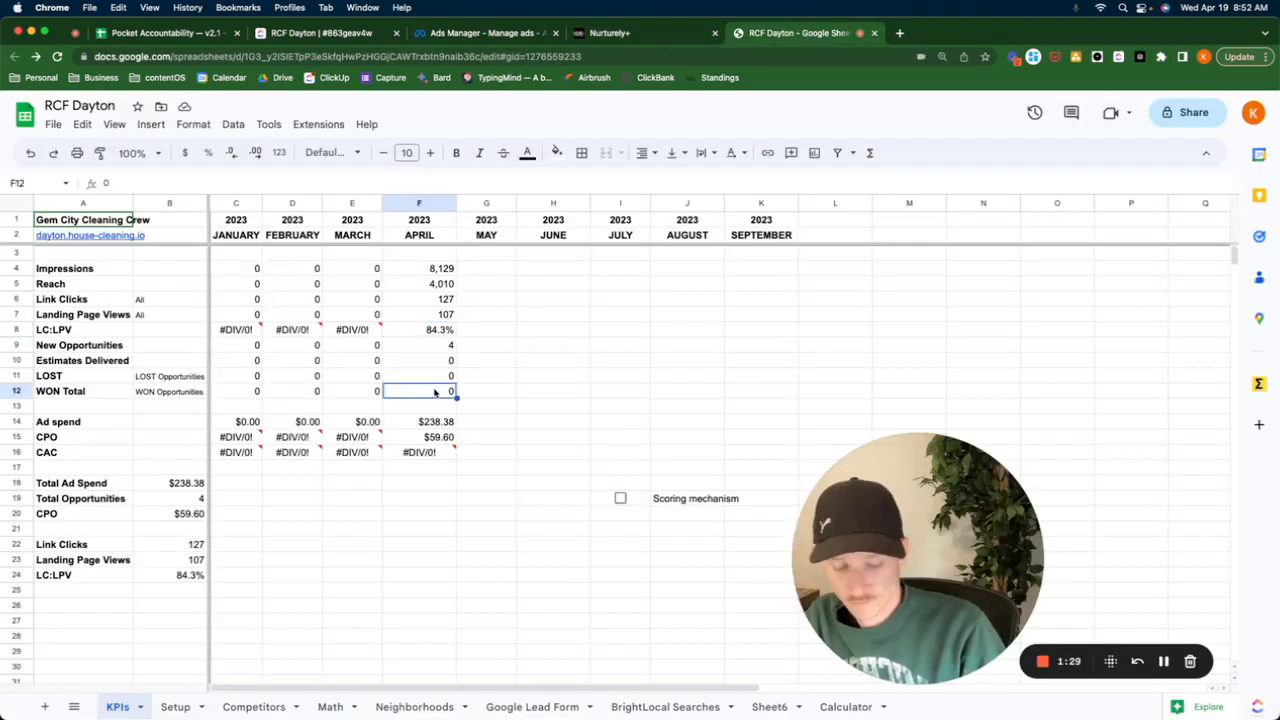
pyautogui.write('3')
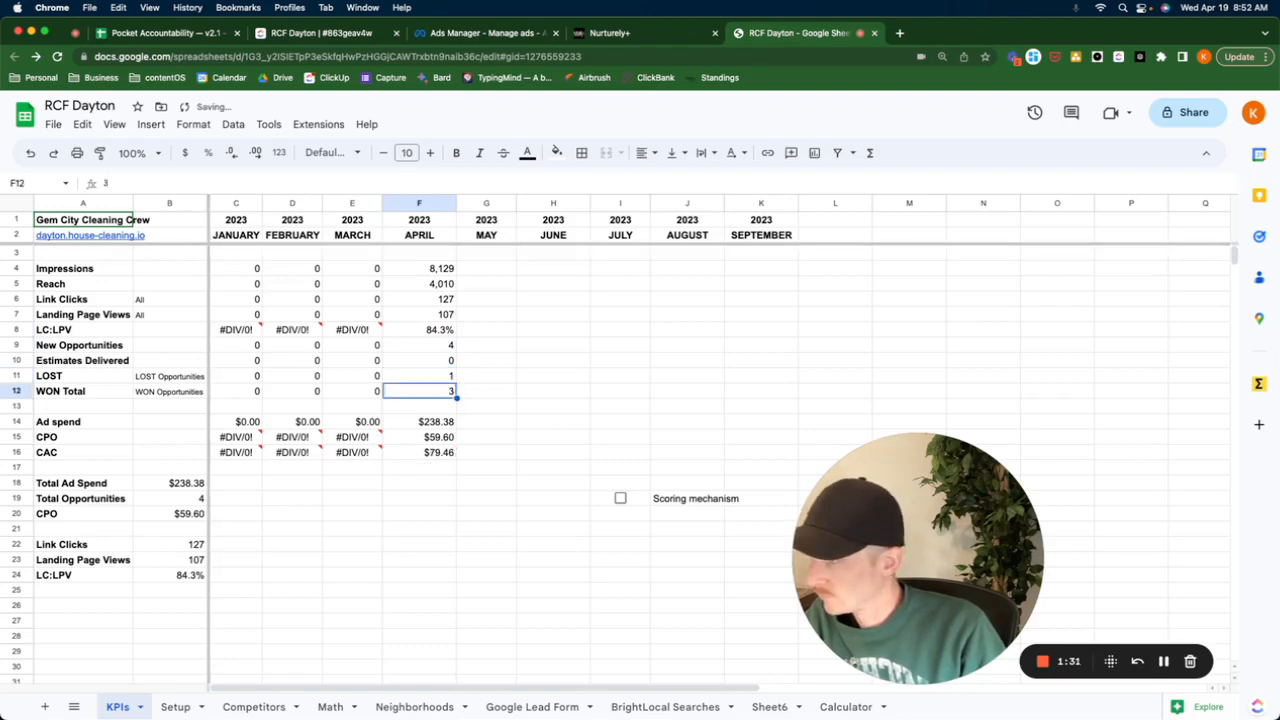
pyautogui.click(419, 360)
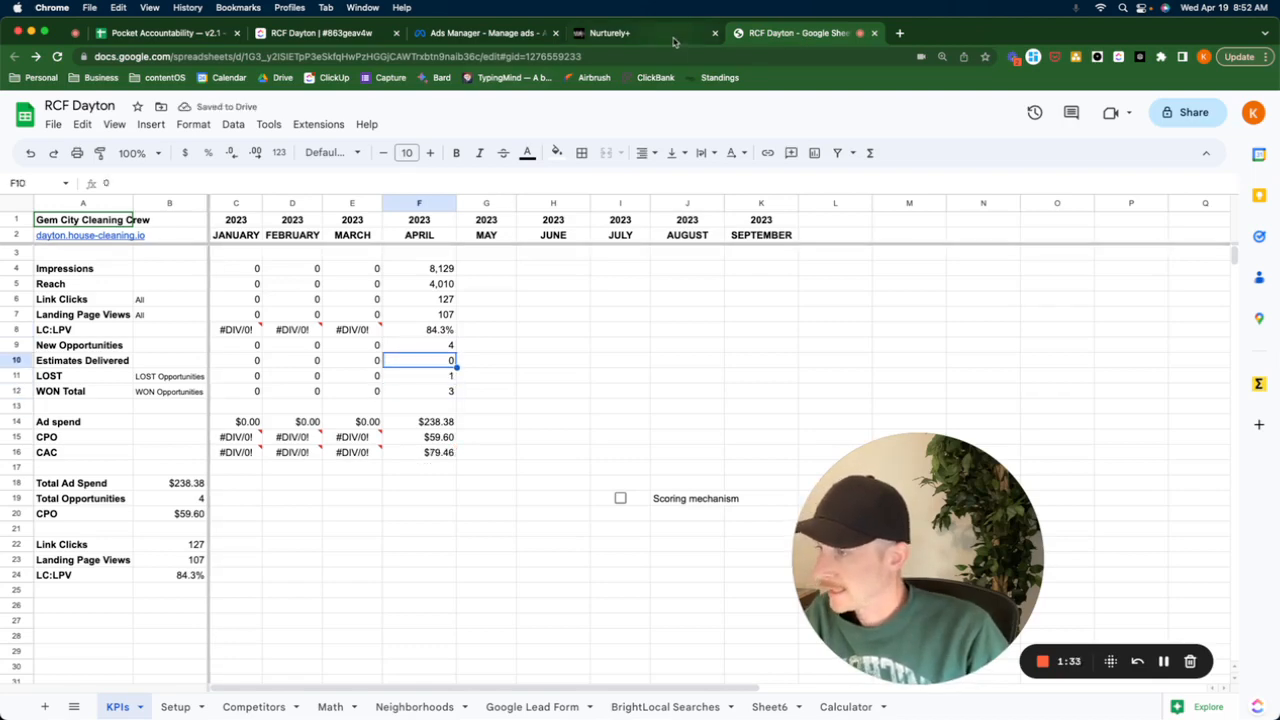
# Step: Cross-check the Nurturely dashboard's pipeline figures against the RCF Dayton sheet
pyautogui.click(645, 33)
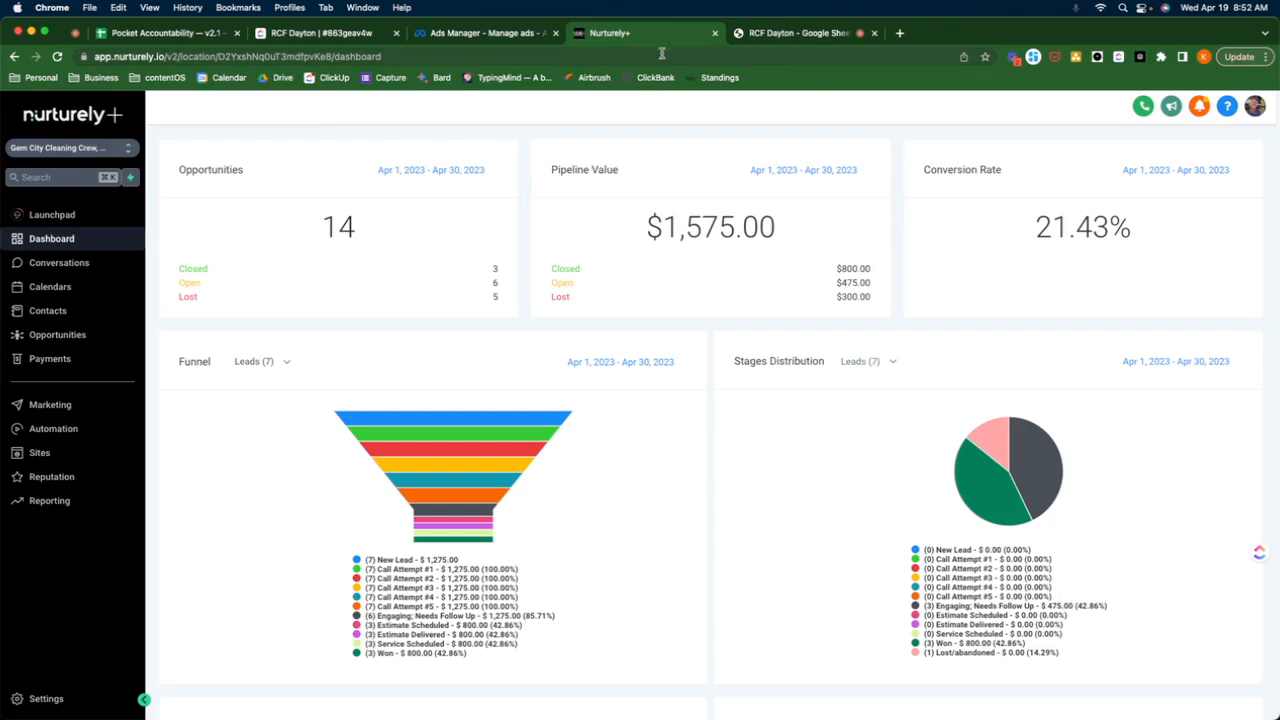
pyautogui.click(800, 33)
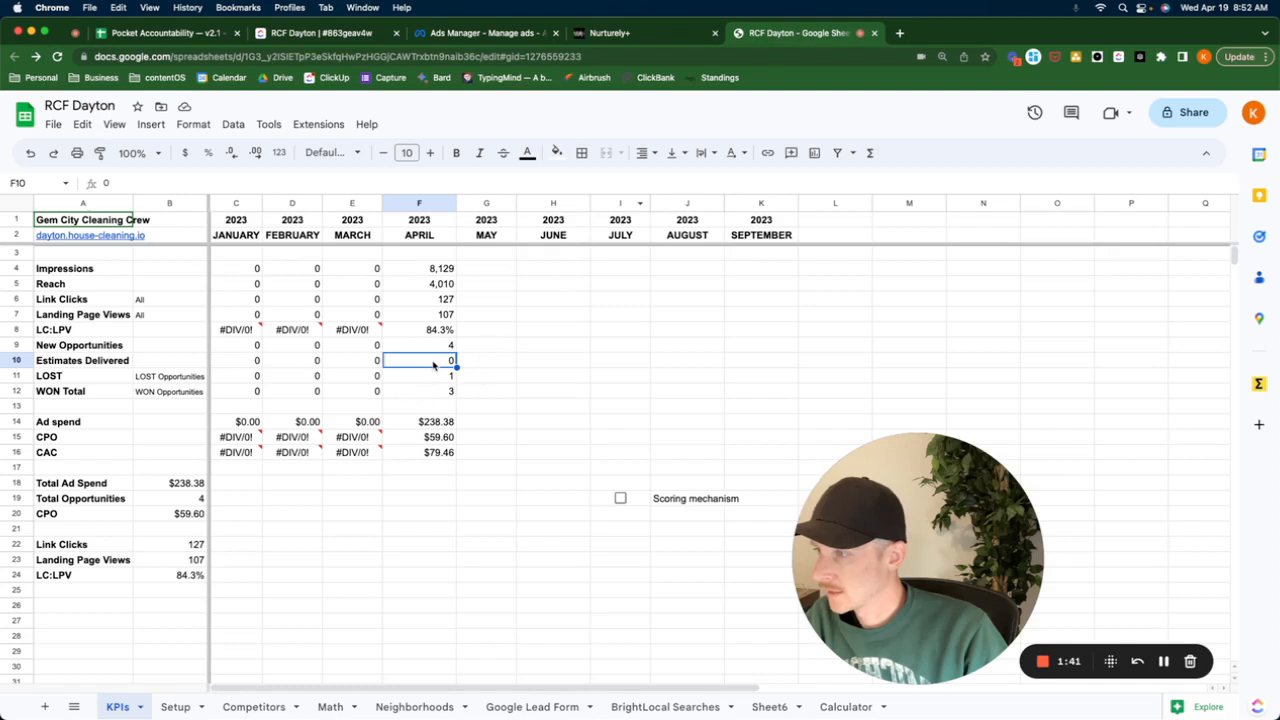
pyautogui.click(610, 33)
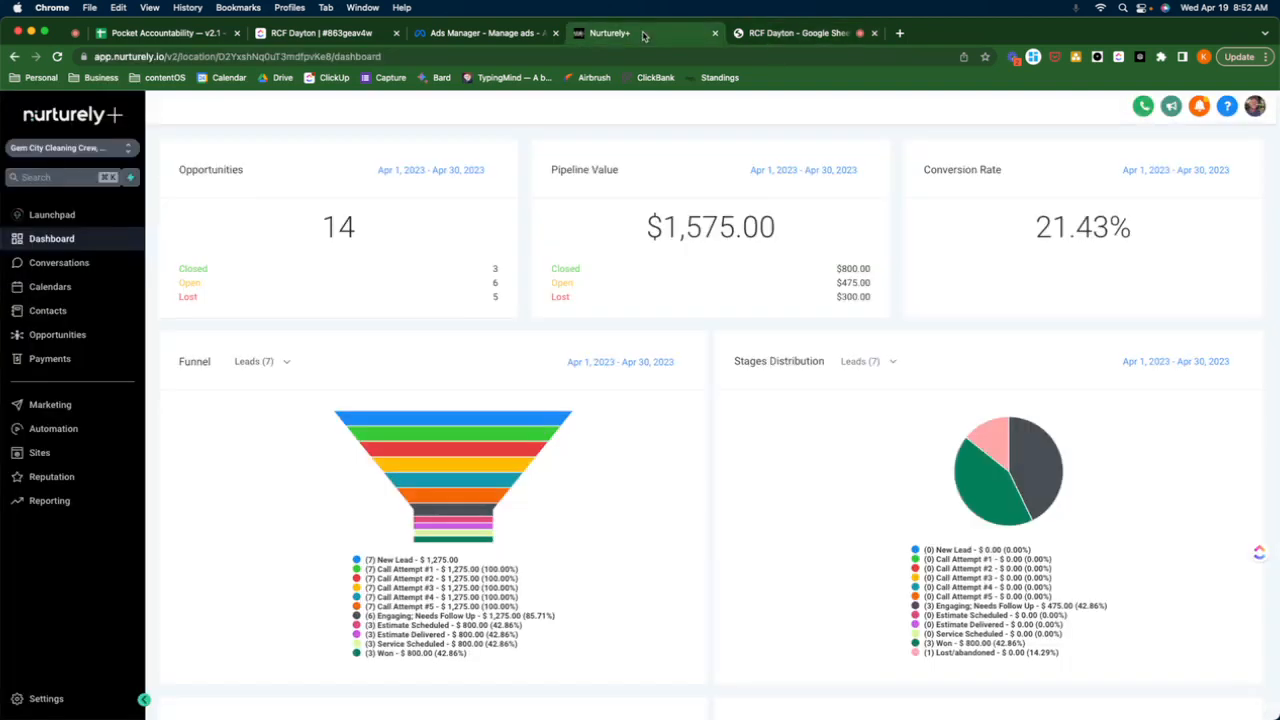
pyautogui.moveTo(593, 77)
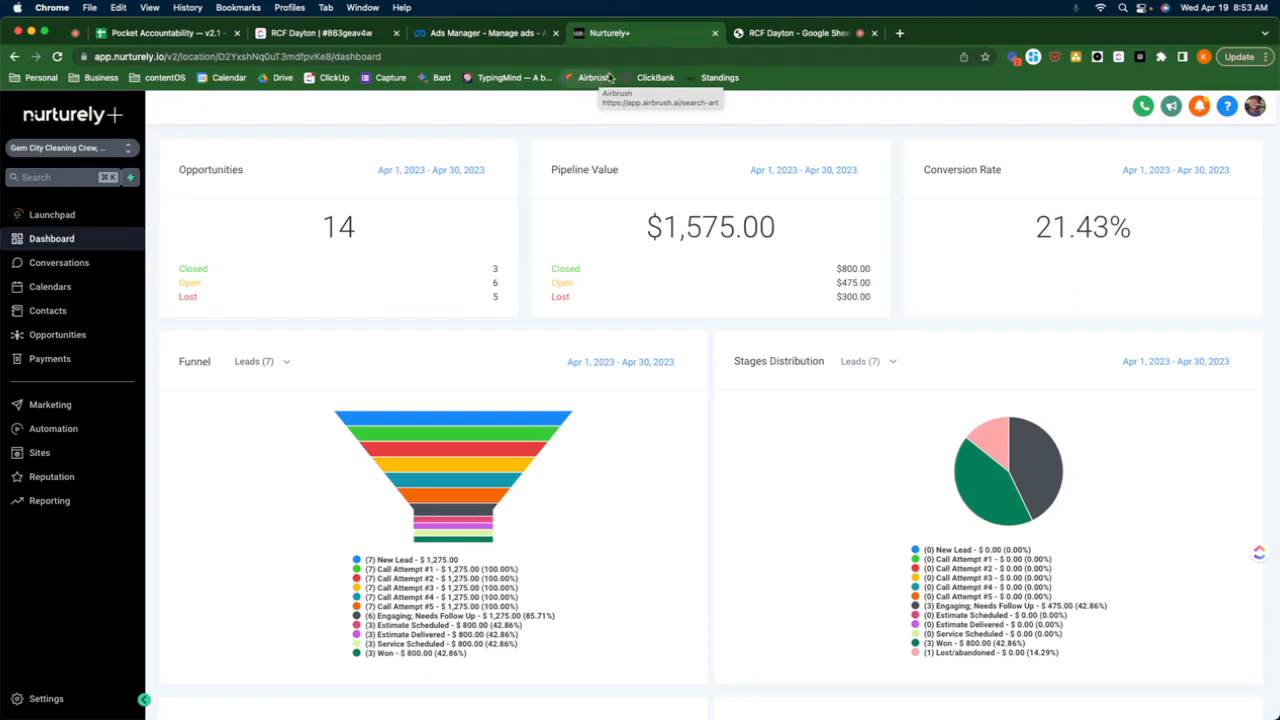
pyautogui.click(795, 33)
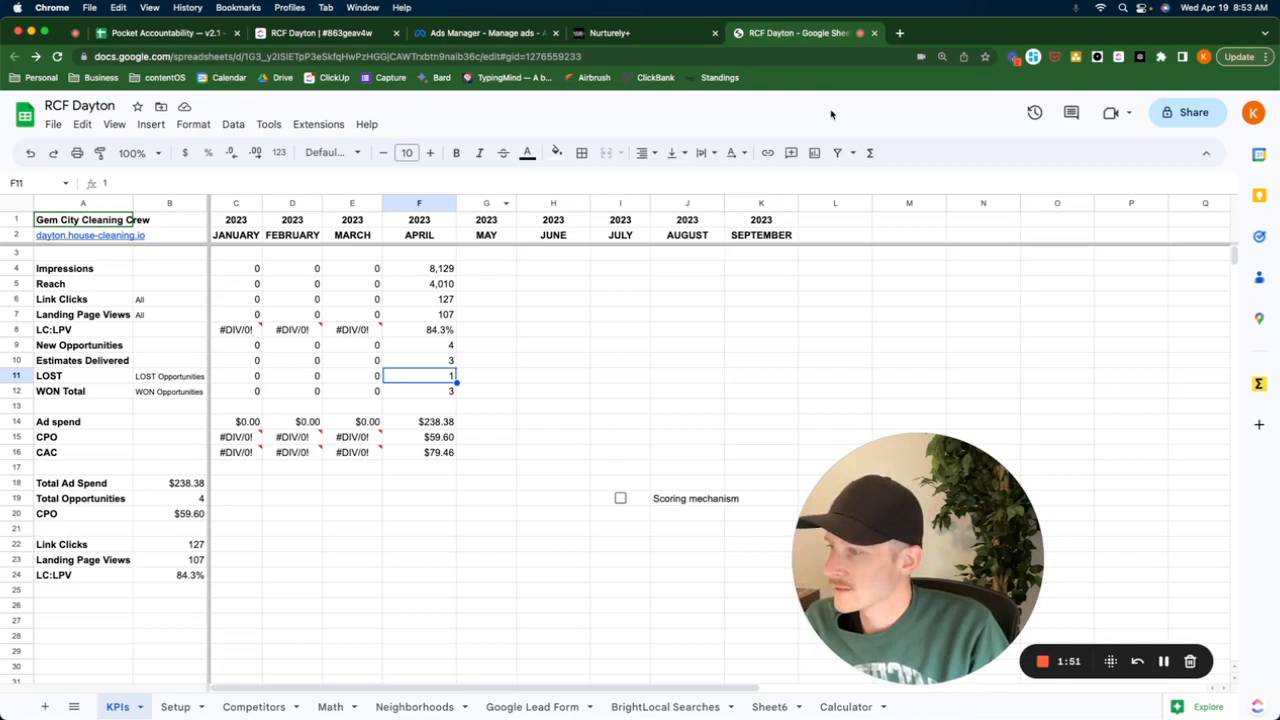
pyautogui.moveTo(760, 114)
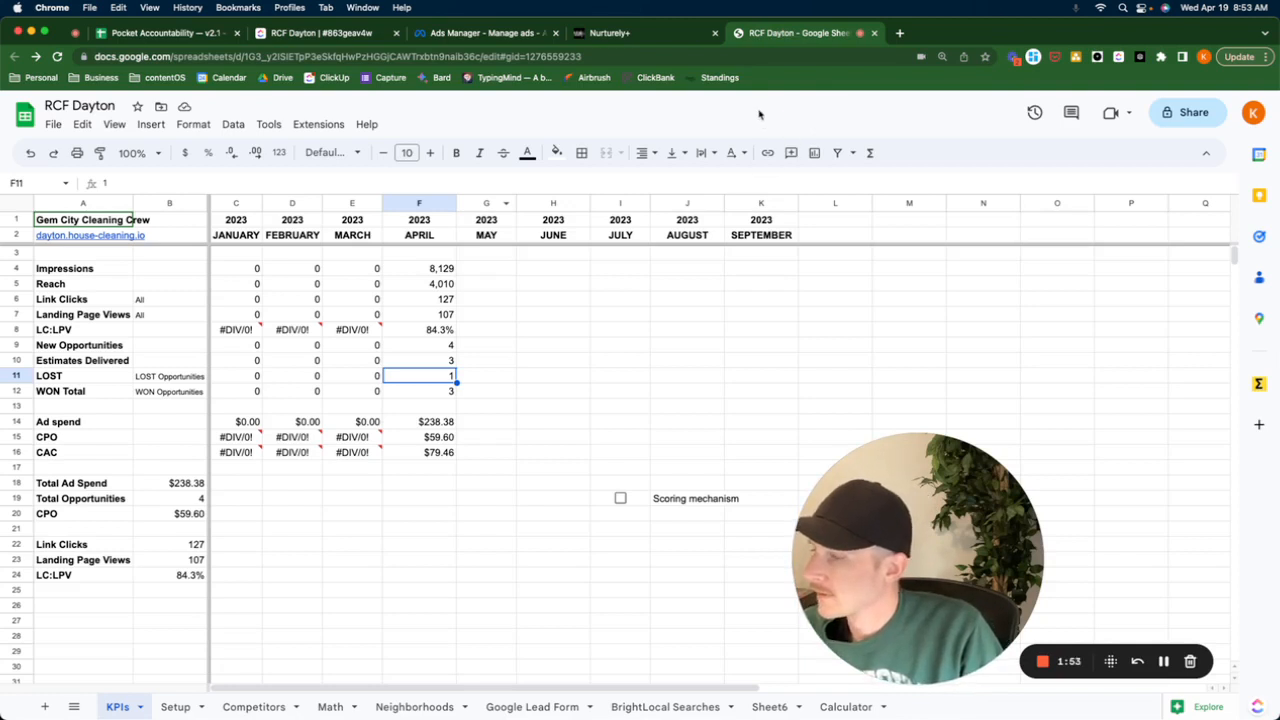
pyautogui.moveTo(590, 126)
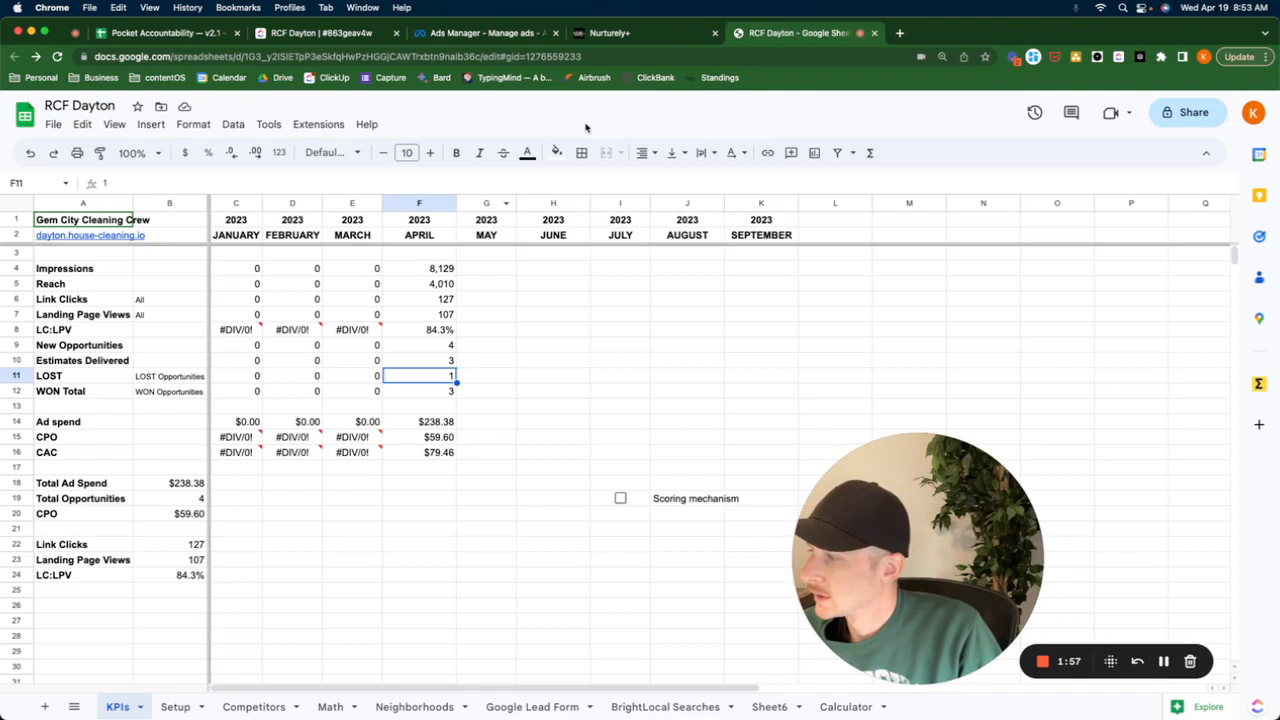
pyautogui.moveTo(733, 28)
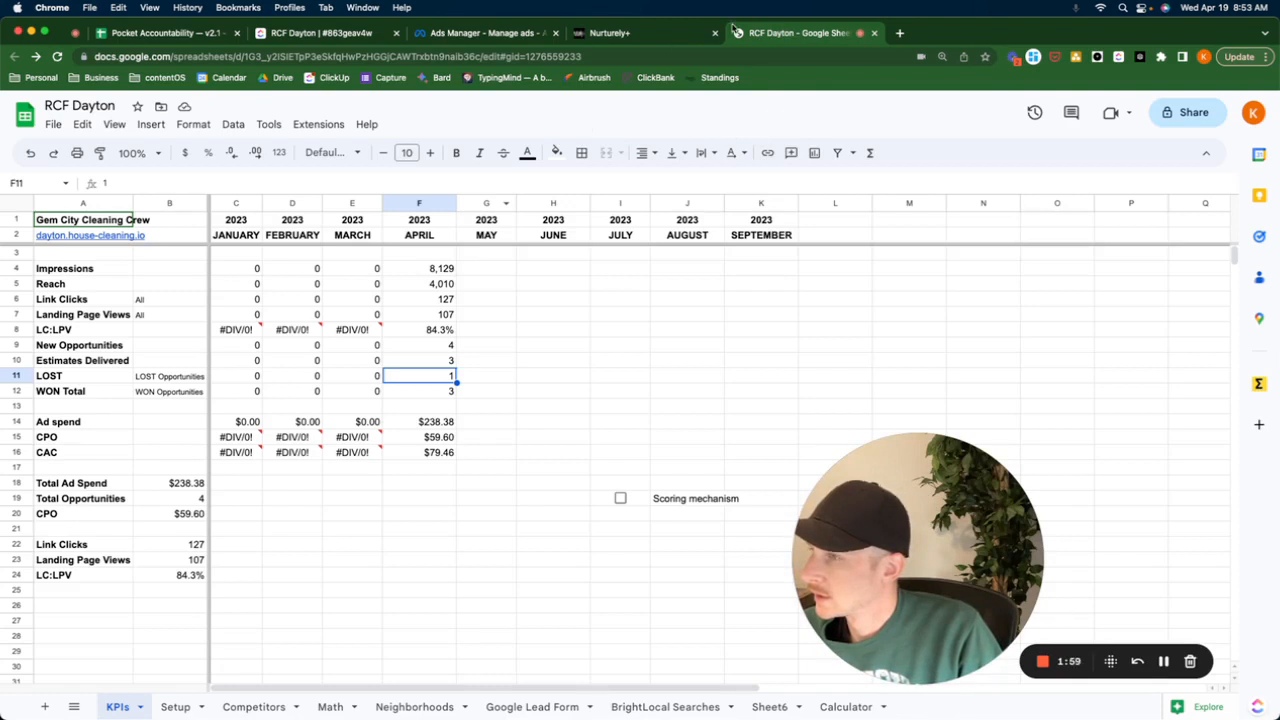
pyautogui.click(419, 345)
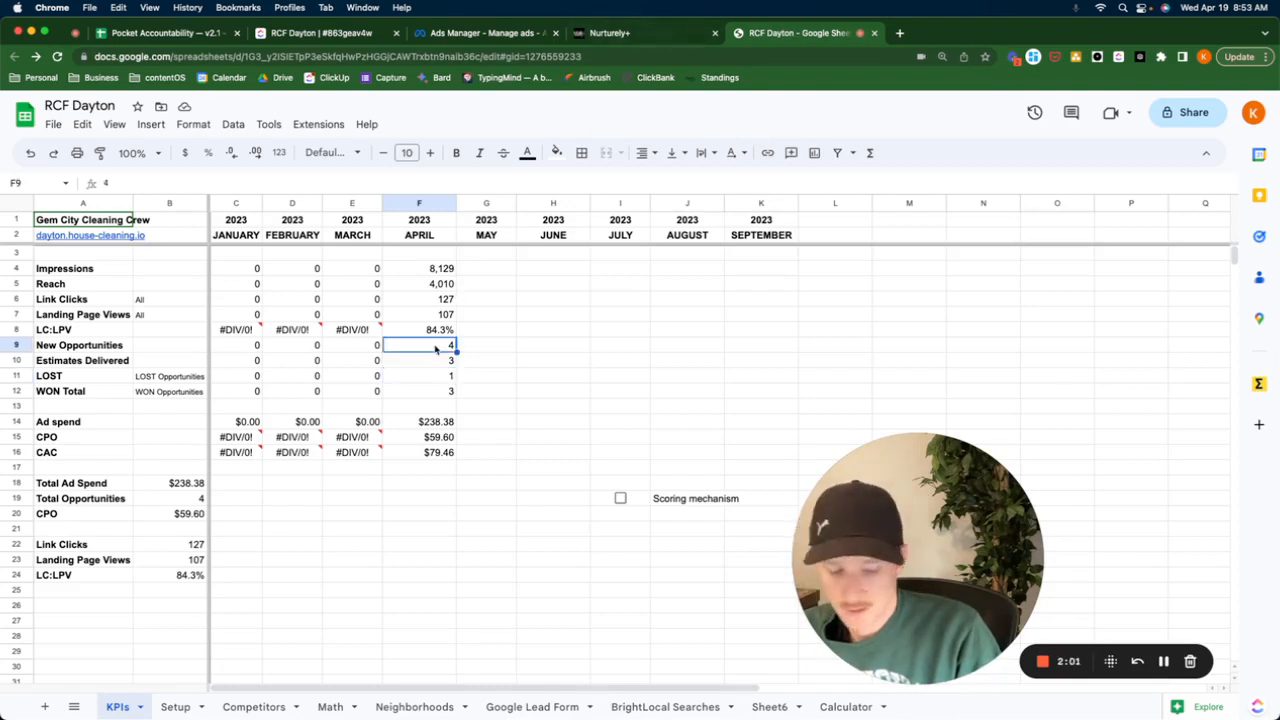
# Step: Enter 7 as April's new opportunities in F9, lowering CPO to $34.05
pyautogui.write('7')
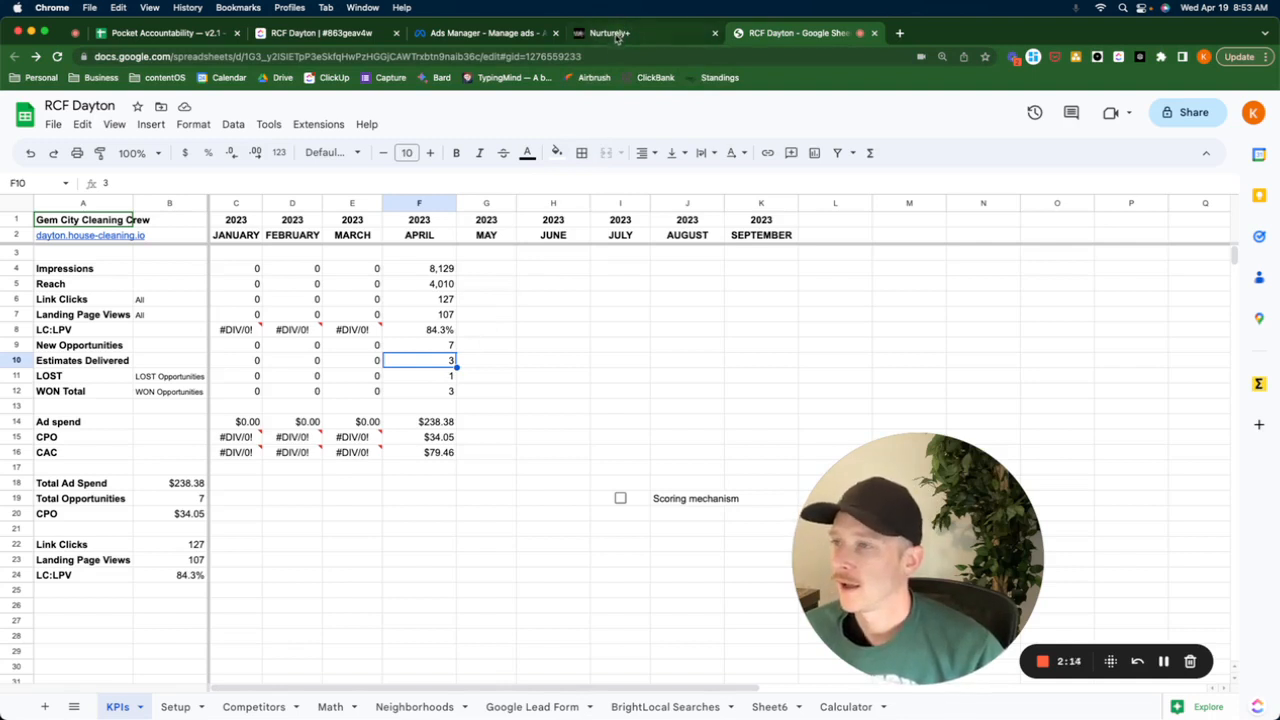
pyautogui.moveTo(590, 77)
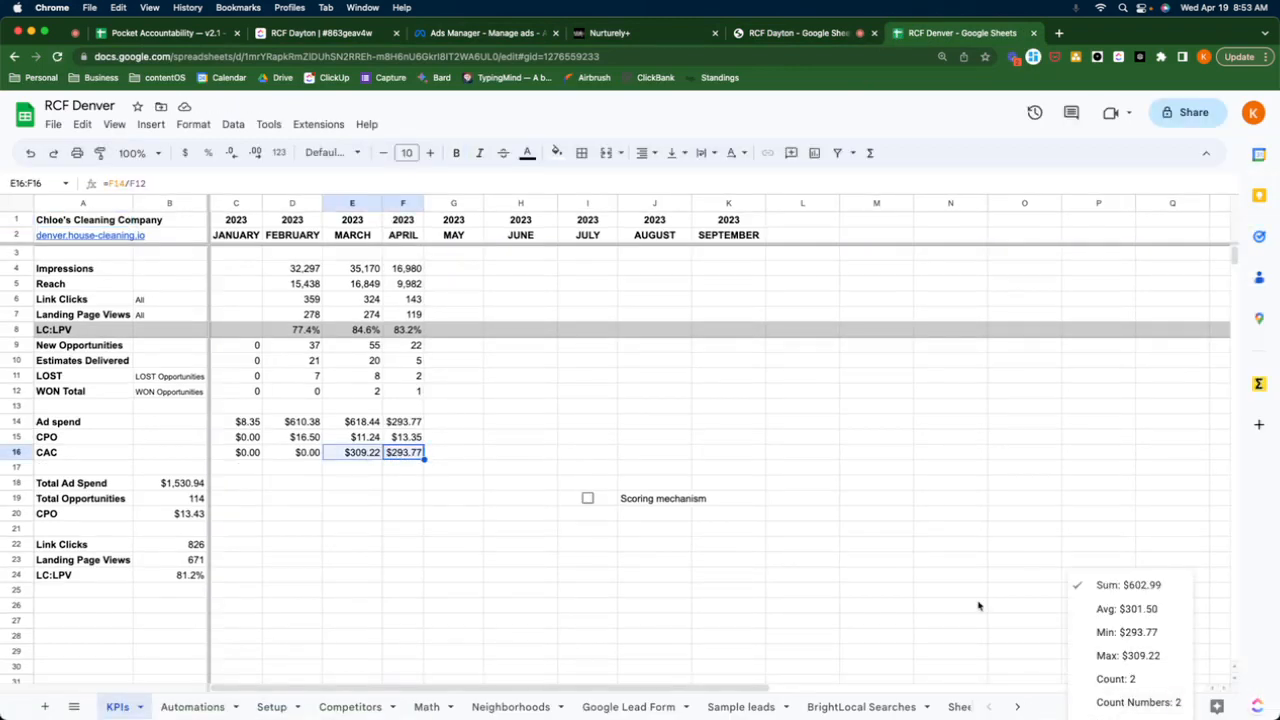
pyautogui.moveTo(942, 554)
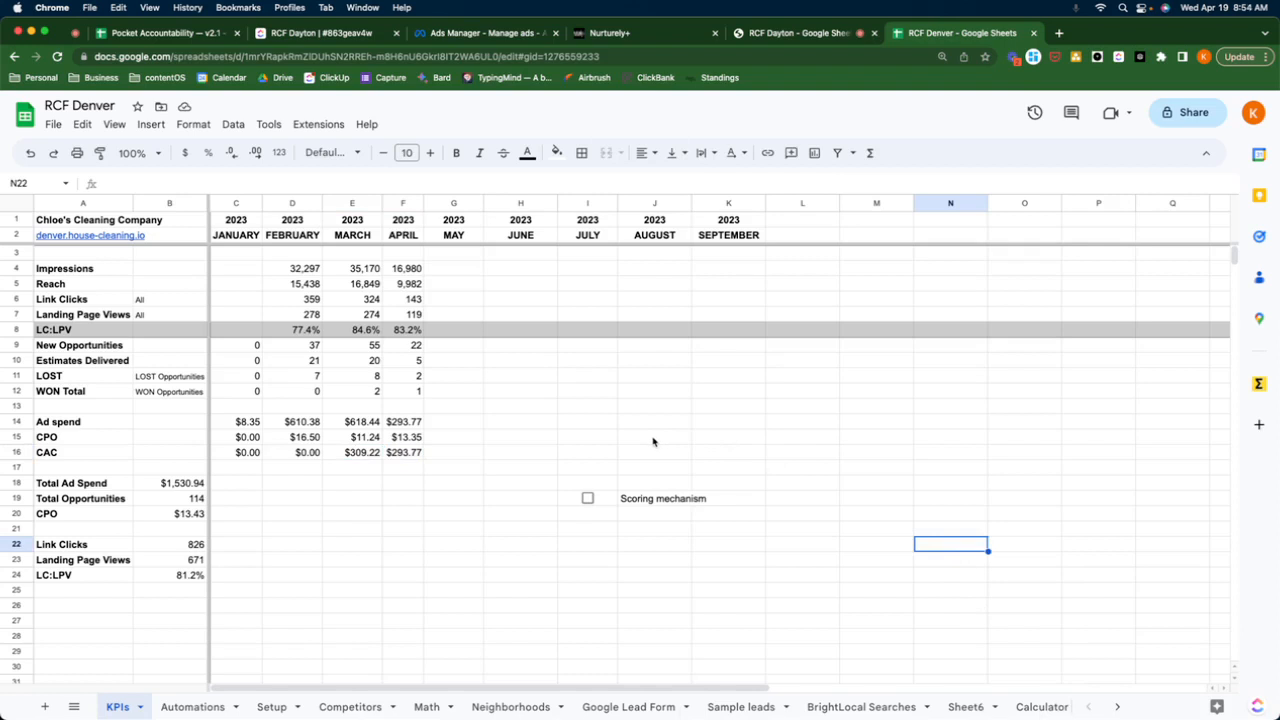
pyautogui.moveTo(590, 403)
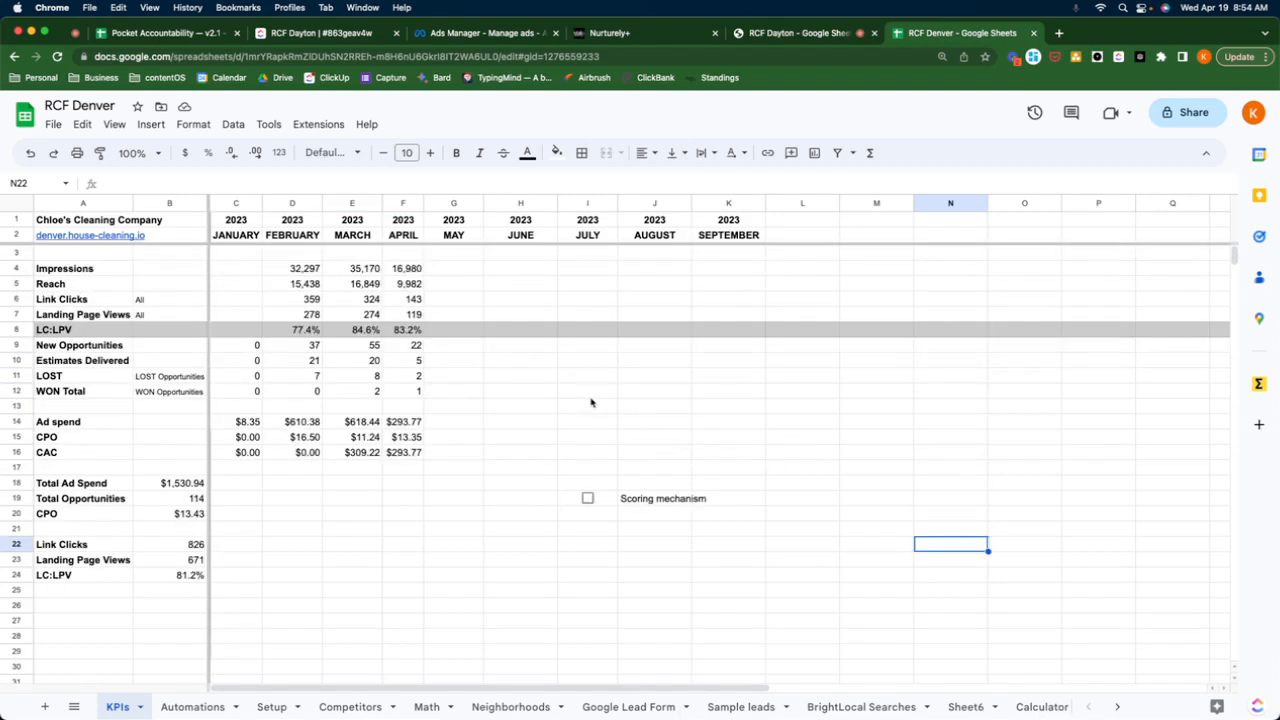
# Step: Sum Denver's February–April new opportunities, then go back to the RCF Dayton sheet
pyautogui.click(587, 405)
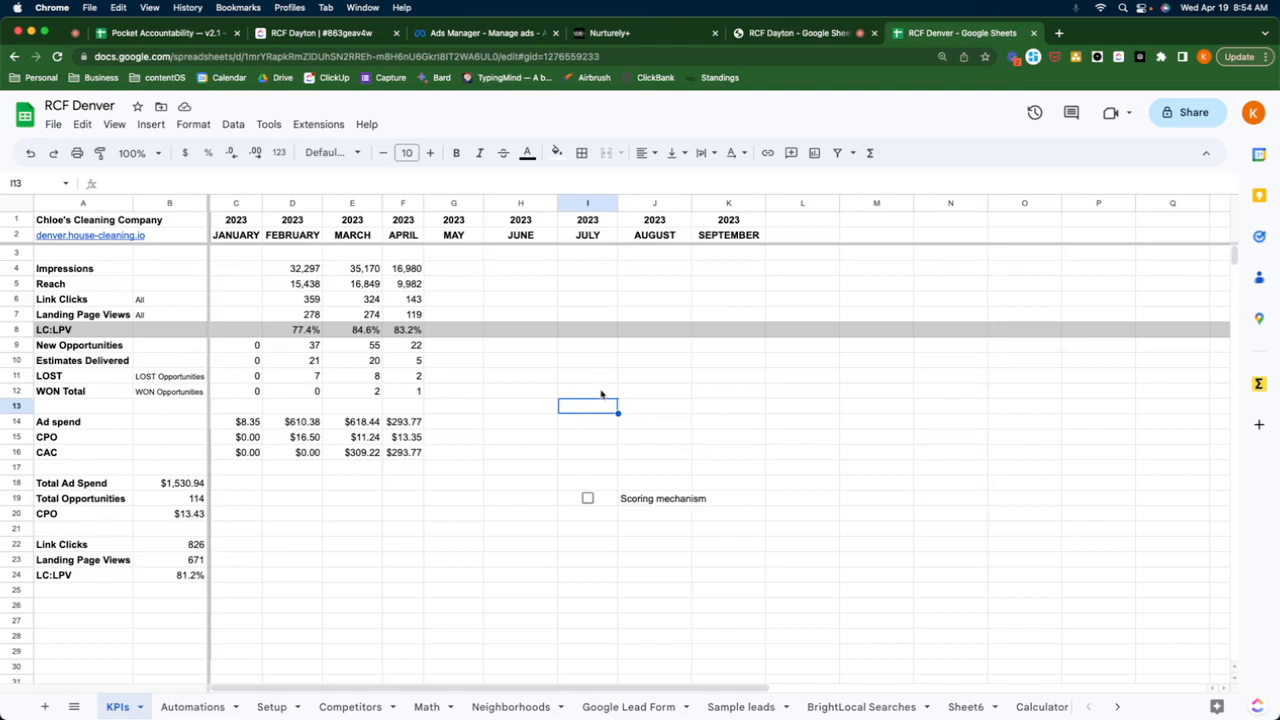
pyautogui.moveTo(360, 350)
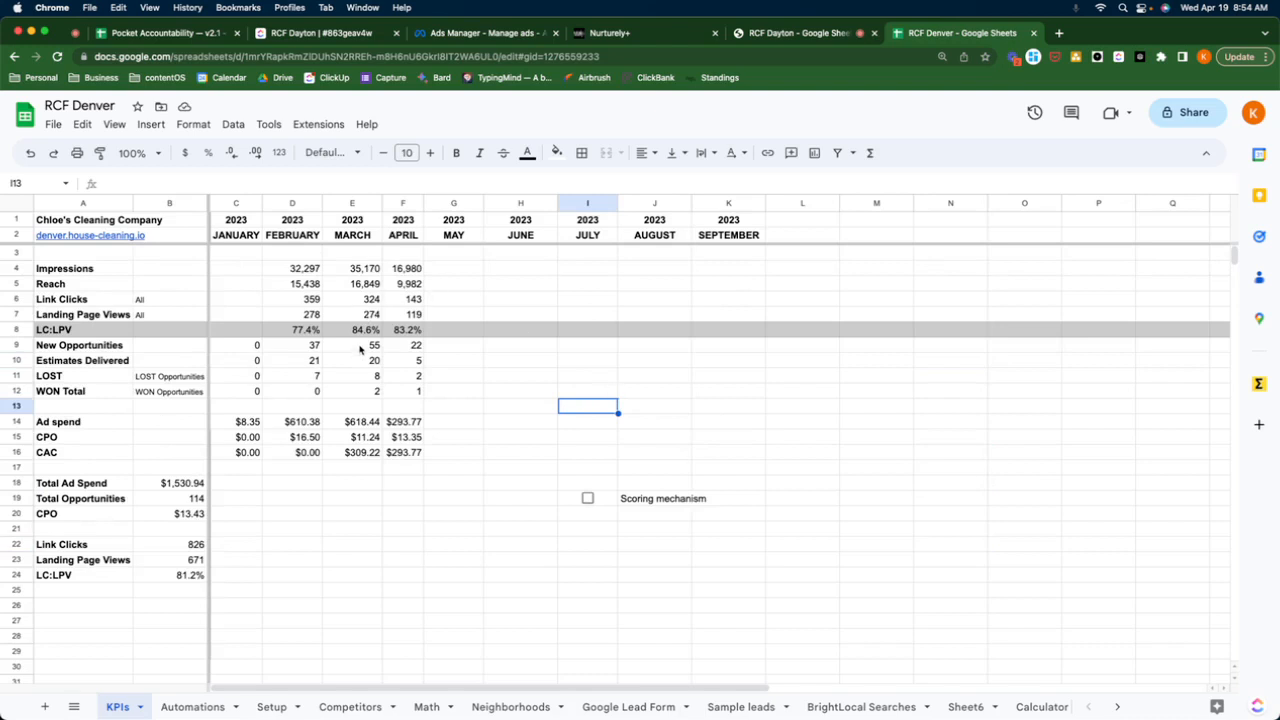
pyautogui.click(292, 345)
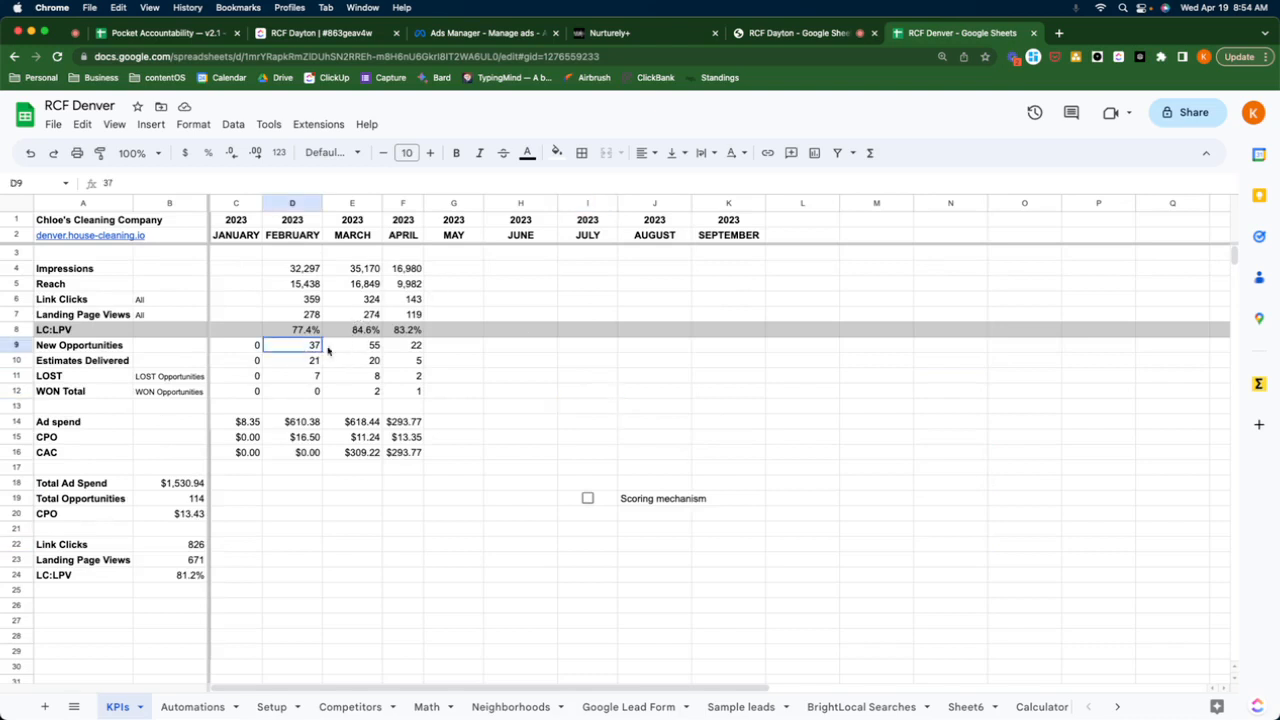
pyautogui.moveTo(292, 345); pyautogui.dragTo(416, 345)
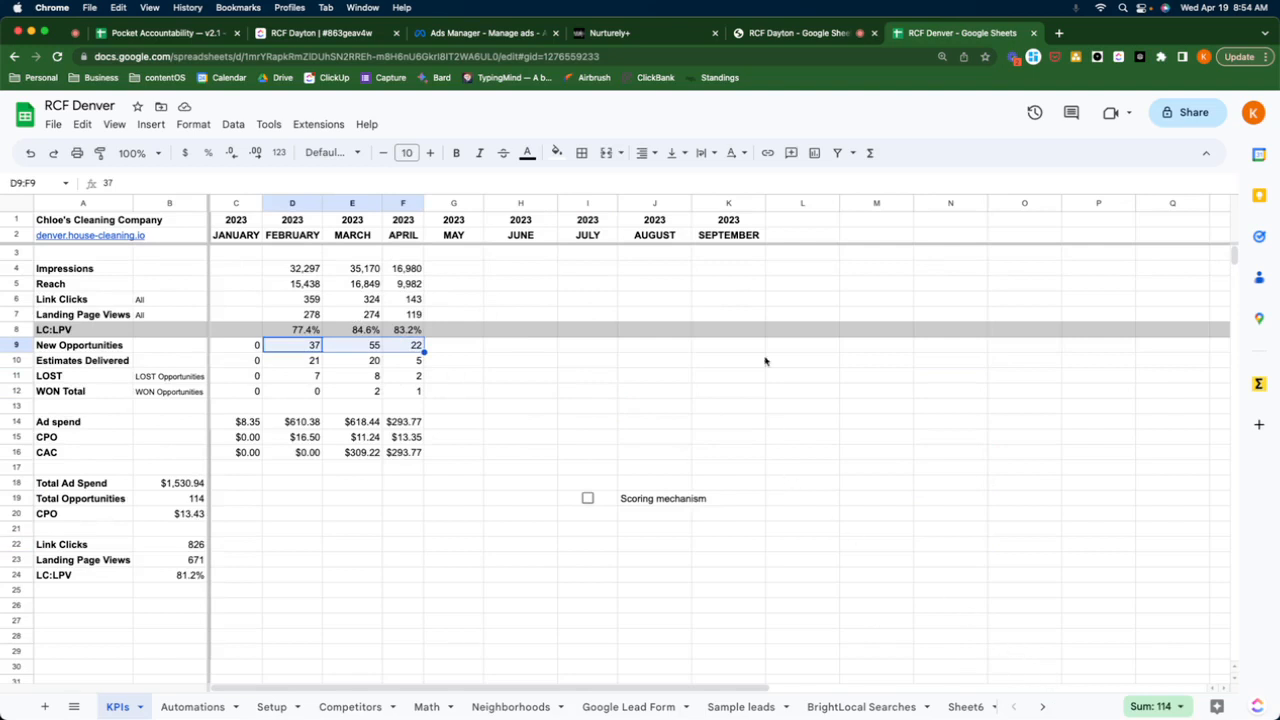
pyautogui.click(800, 32)
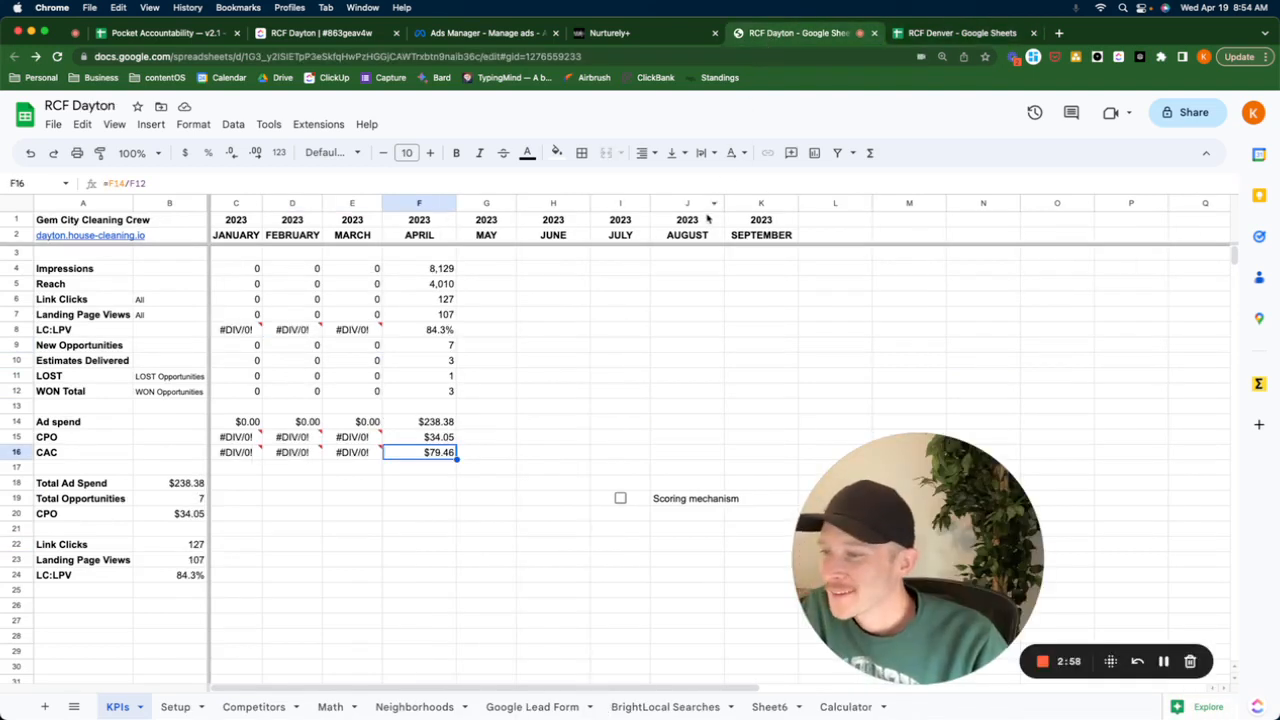
pyautogui.click(486, 345)
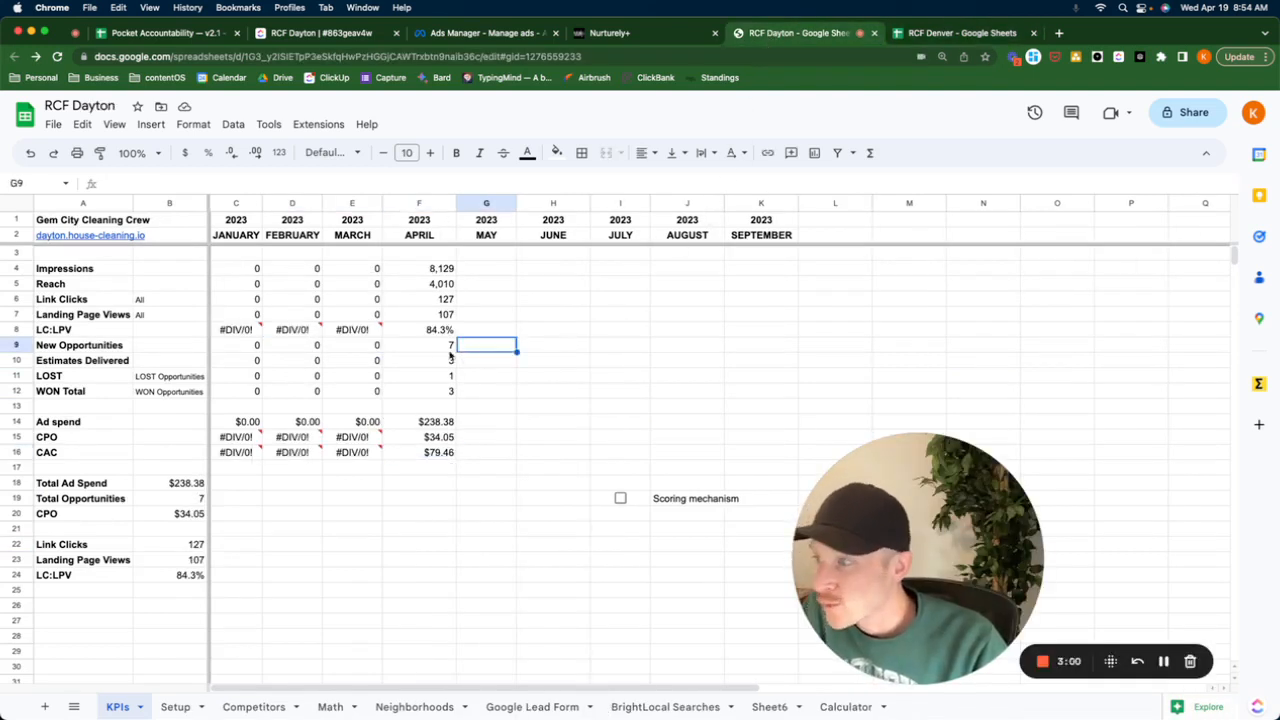
pyautogui.click(419, 345)
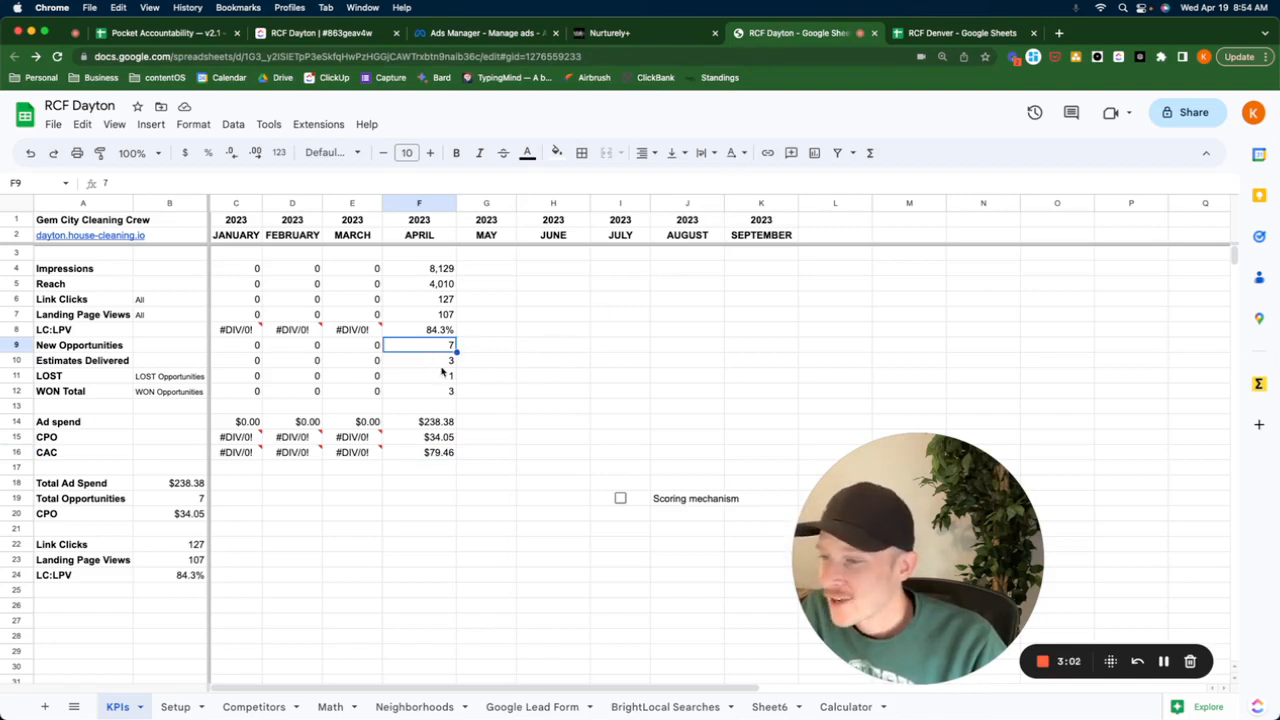
pyautogui.moveTo(520, 385)
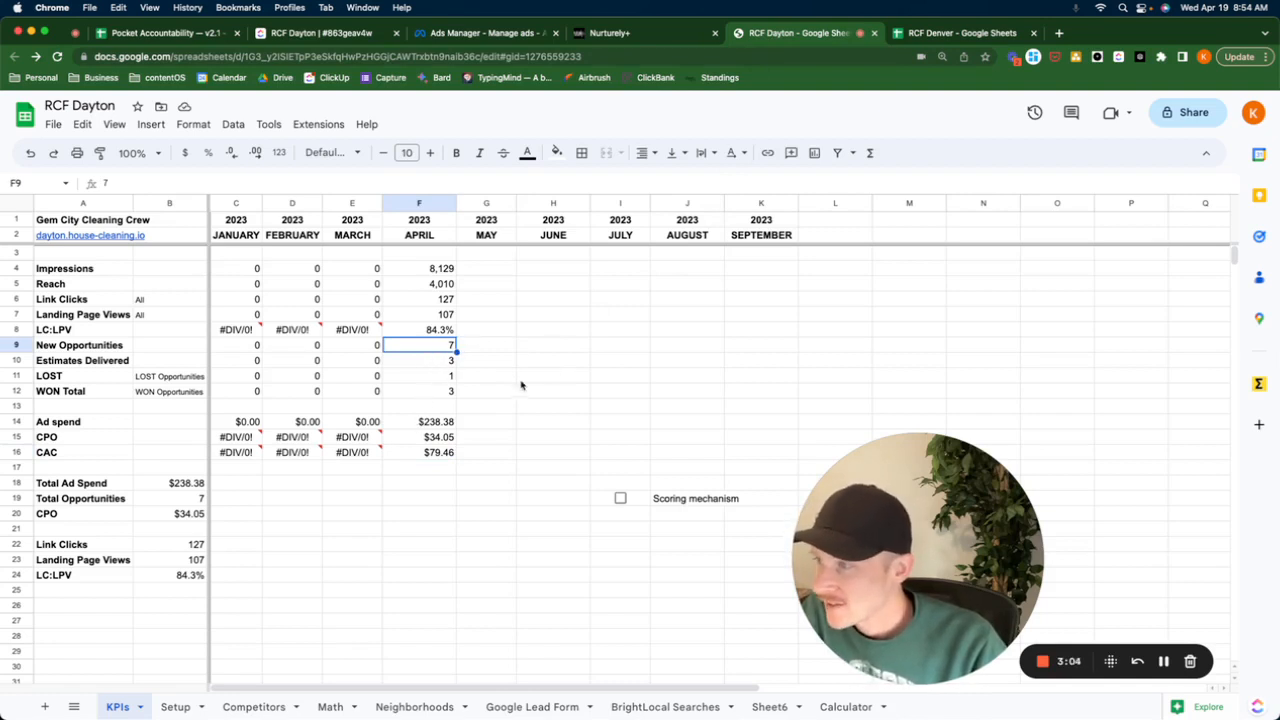